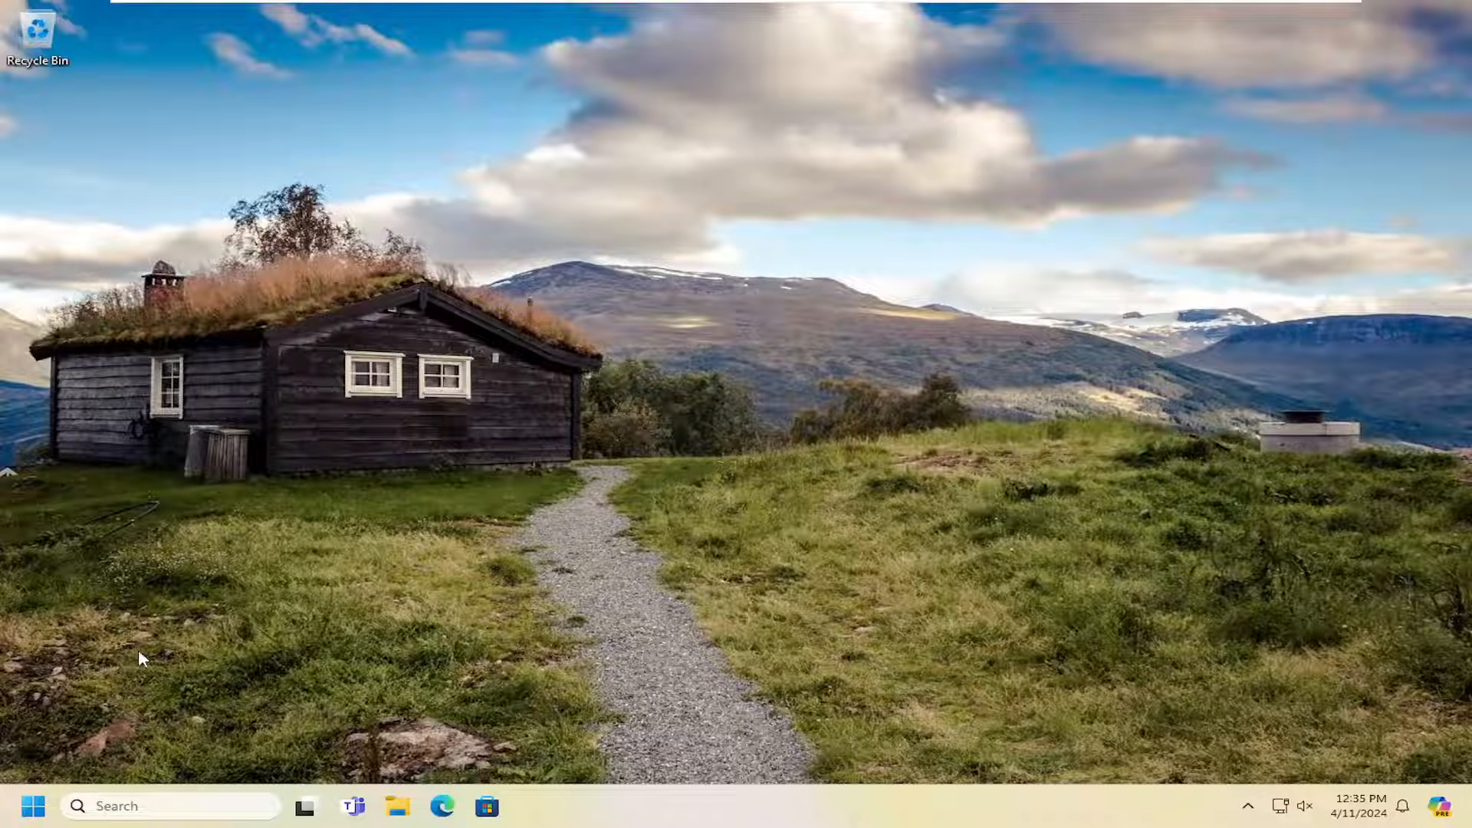
Step: Search Start for 'troubleshoot settings' and land on the Settings Troubleshoot page
click(32, 806)
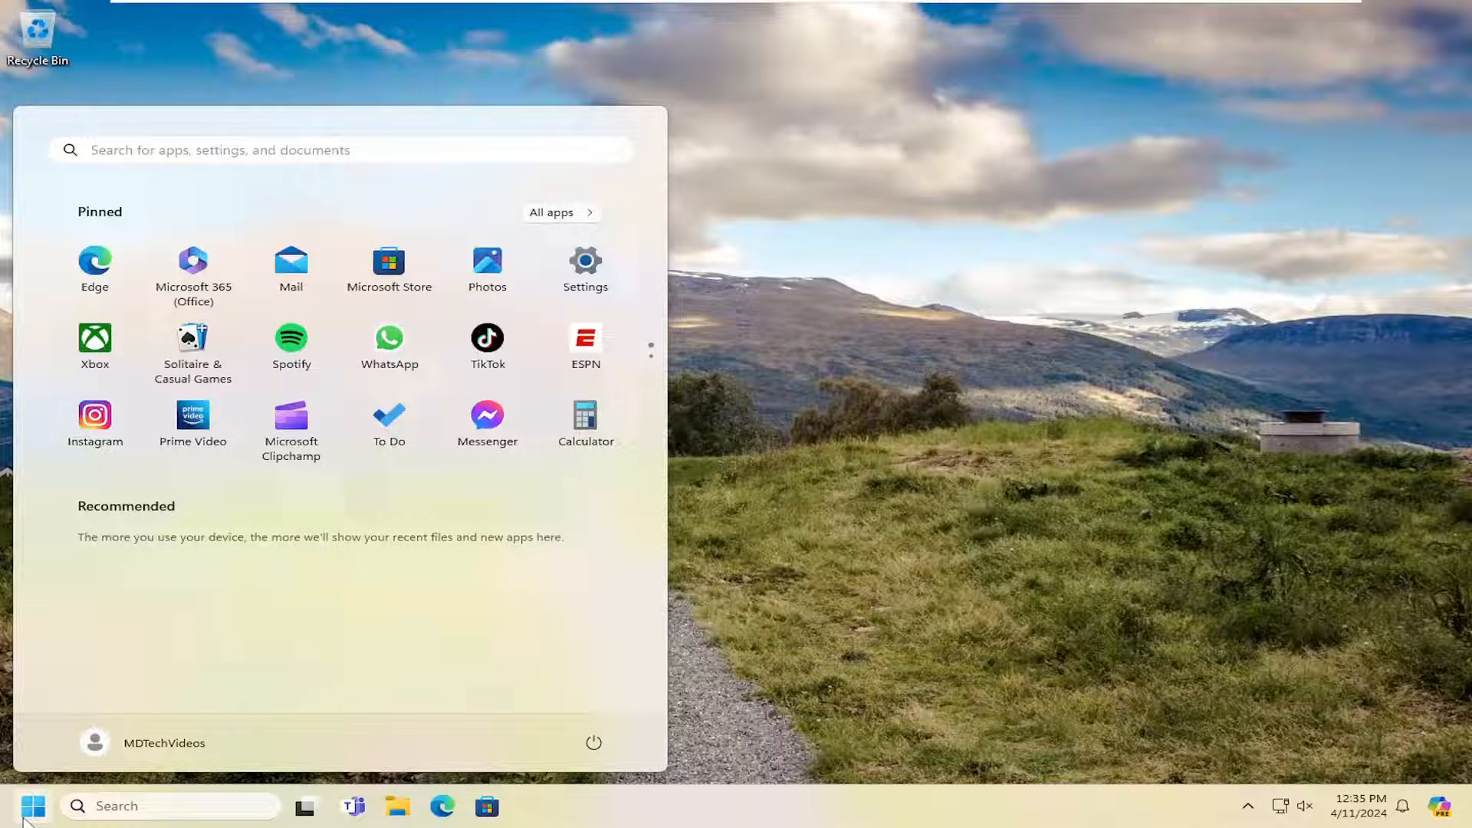
text(troubleshoot settings)
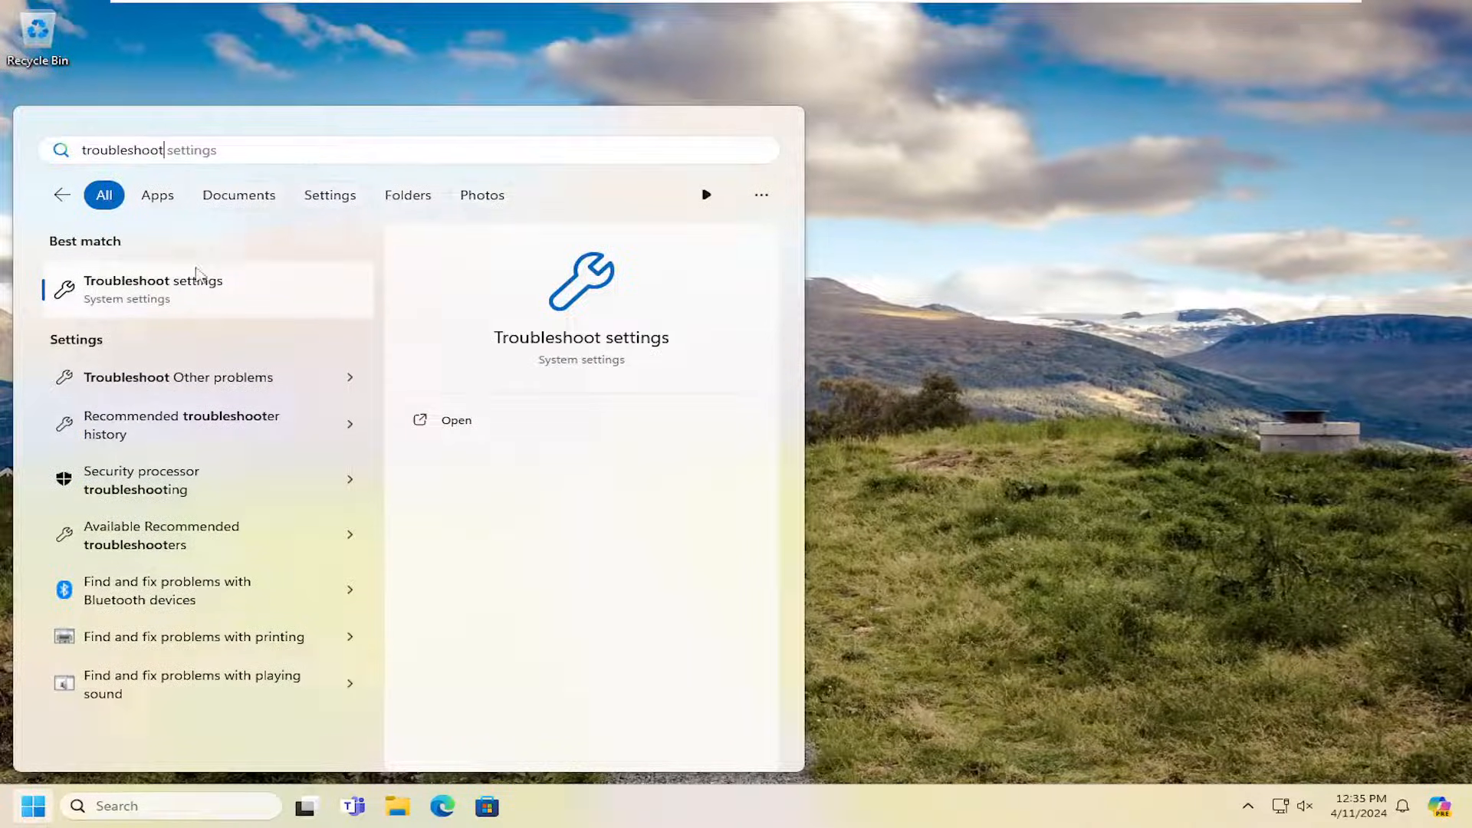
click(456, 420)
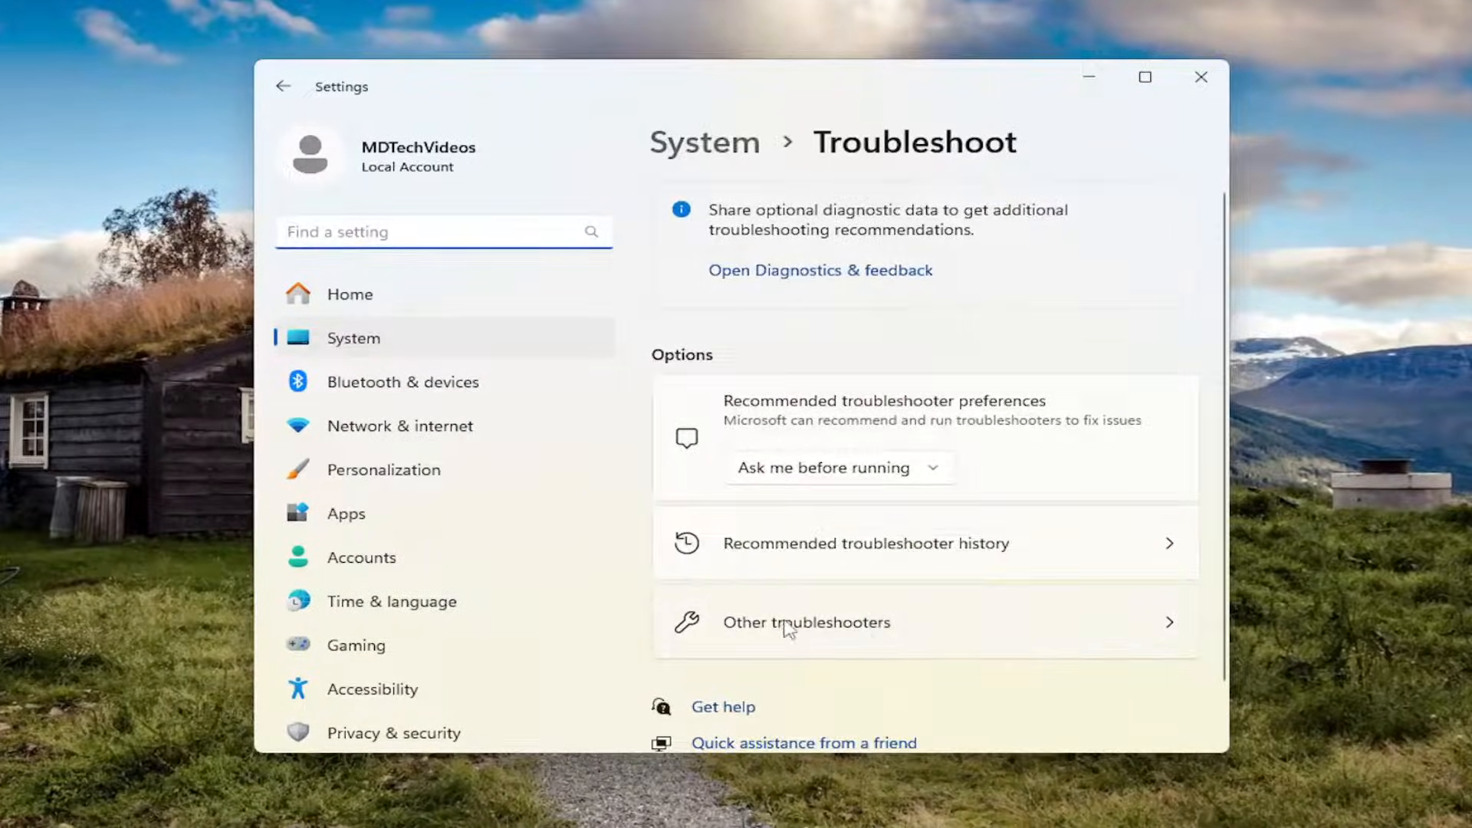
Step: Run the Windows Printer troubleshooter from Other troubleshooters and dismiss its Get Help window
click(806, 622)
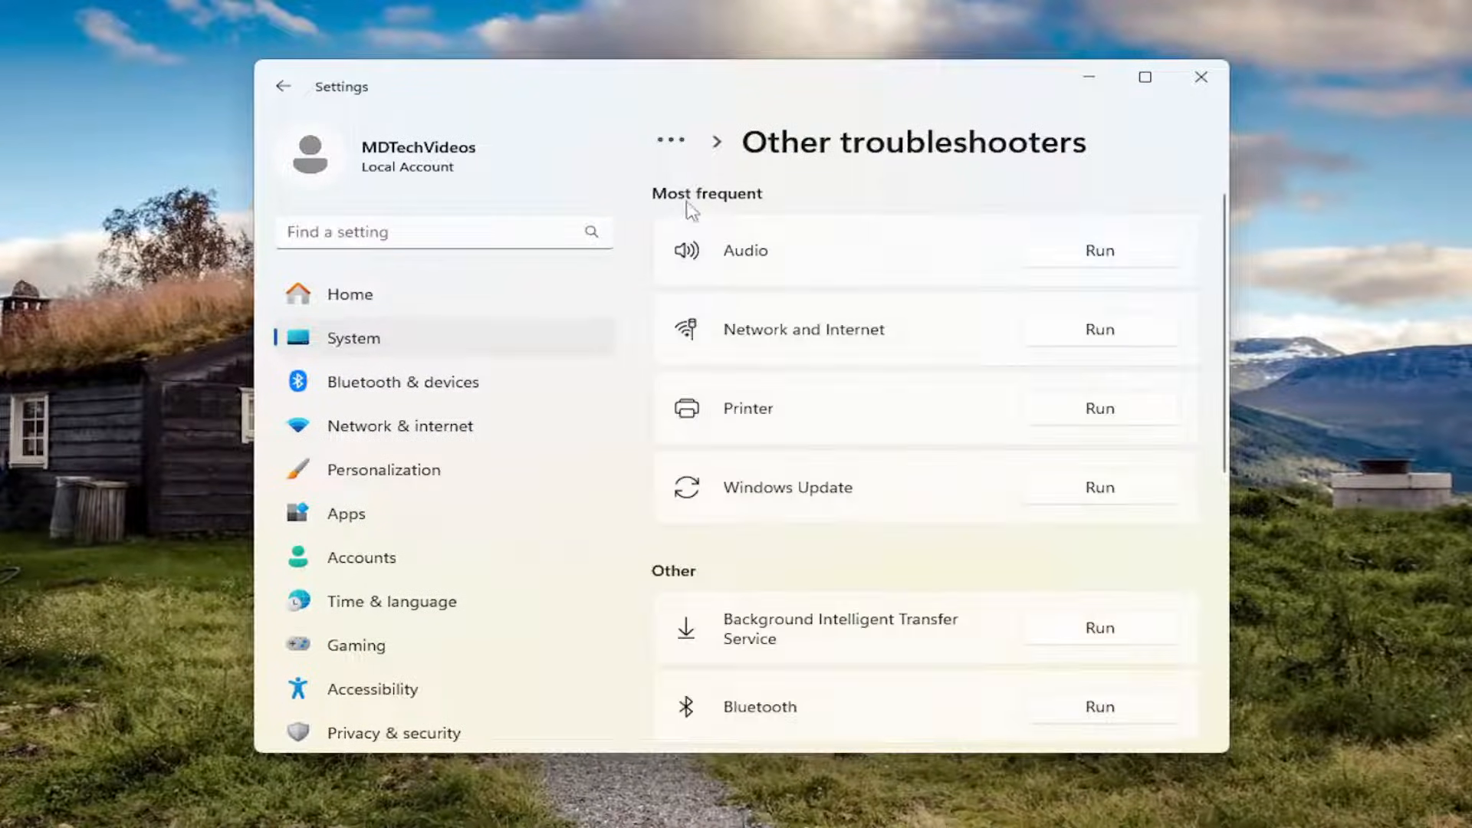
mouse_move(1132, 417)
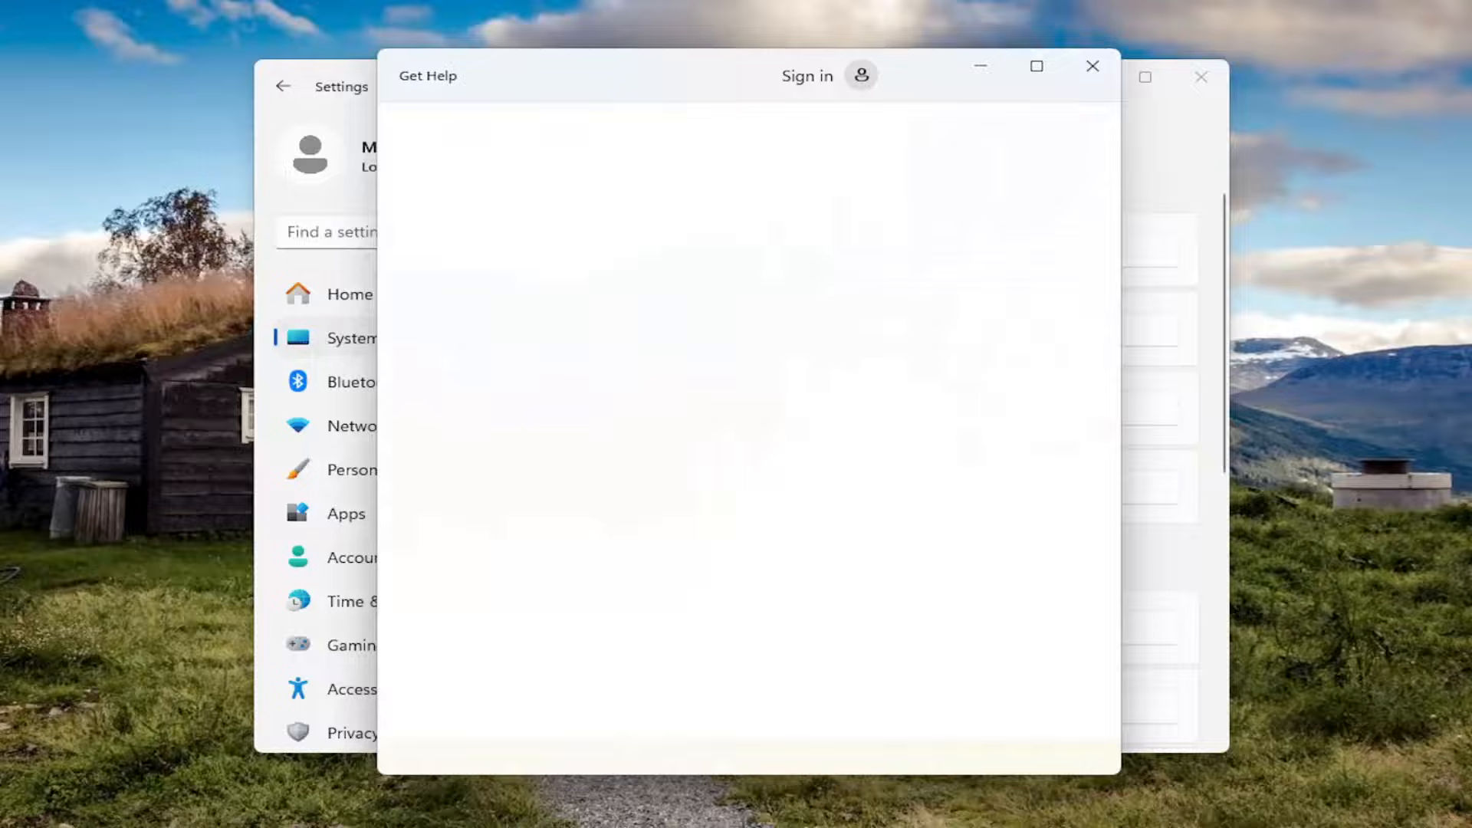
text(Run the Windows Printer troubleshooter)
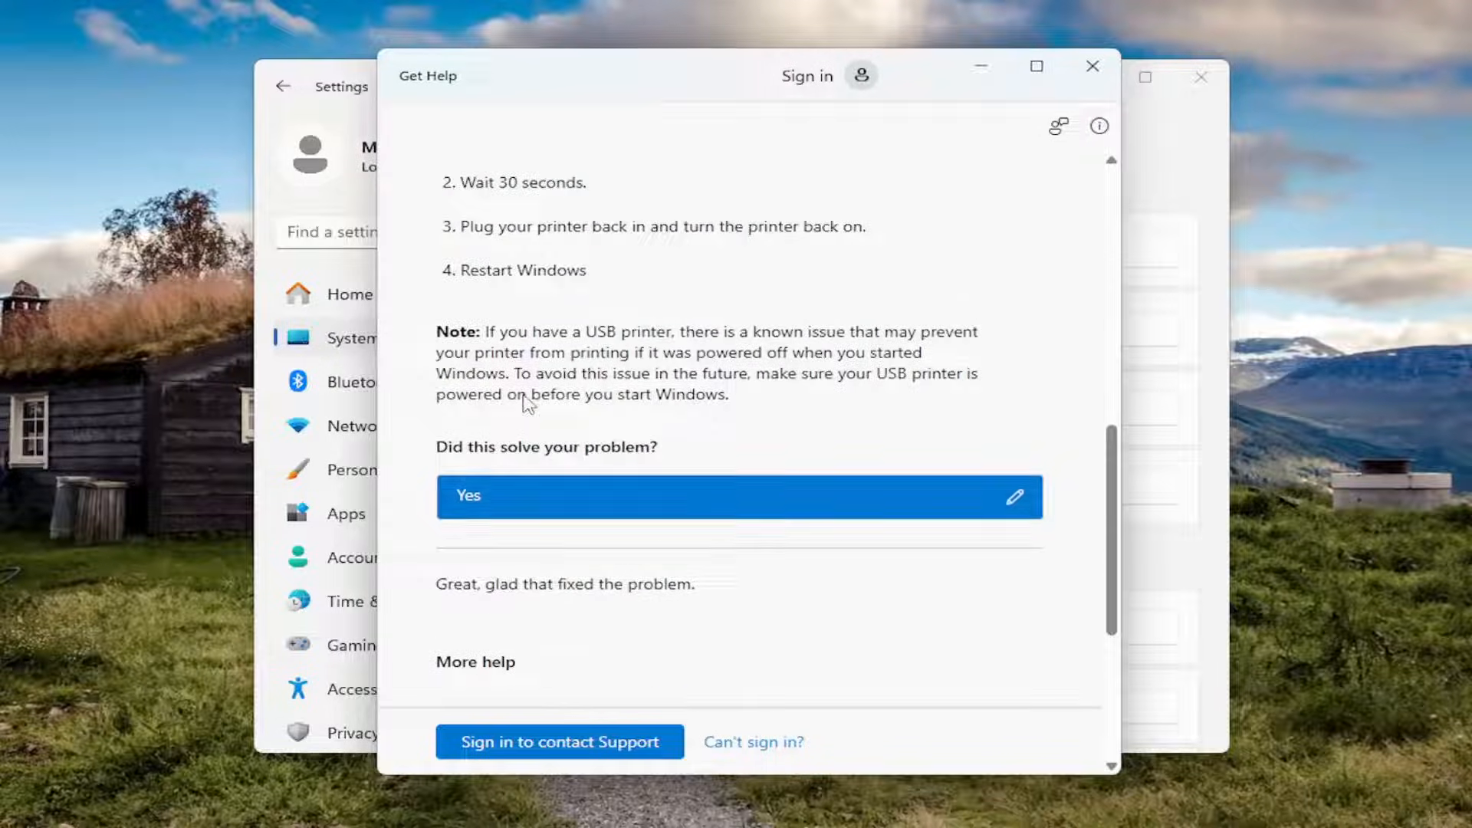
click(1092, 66)
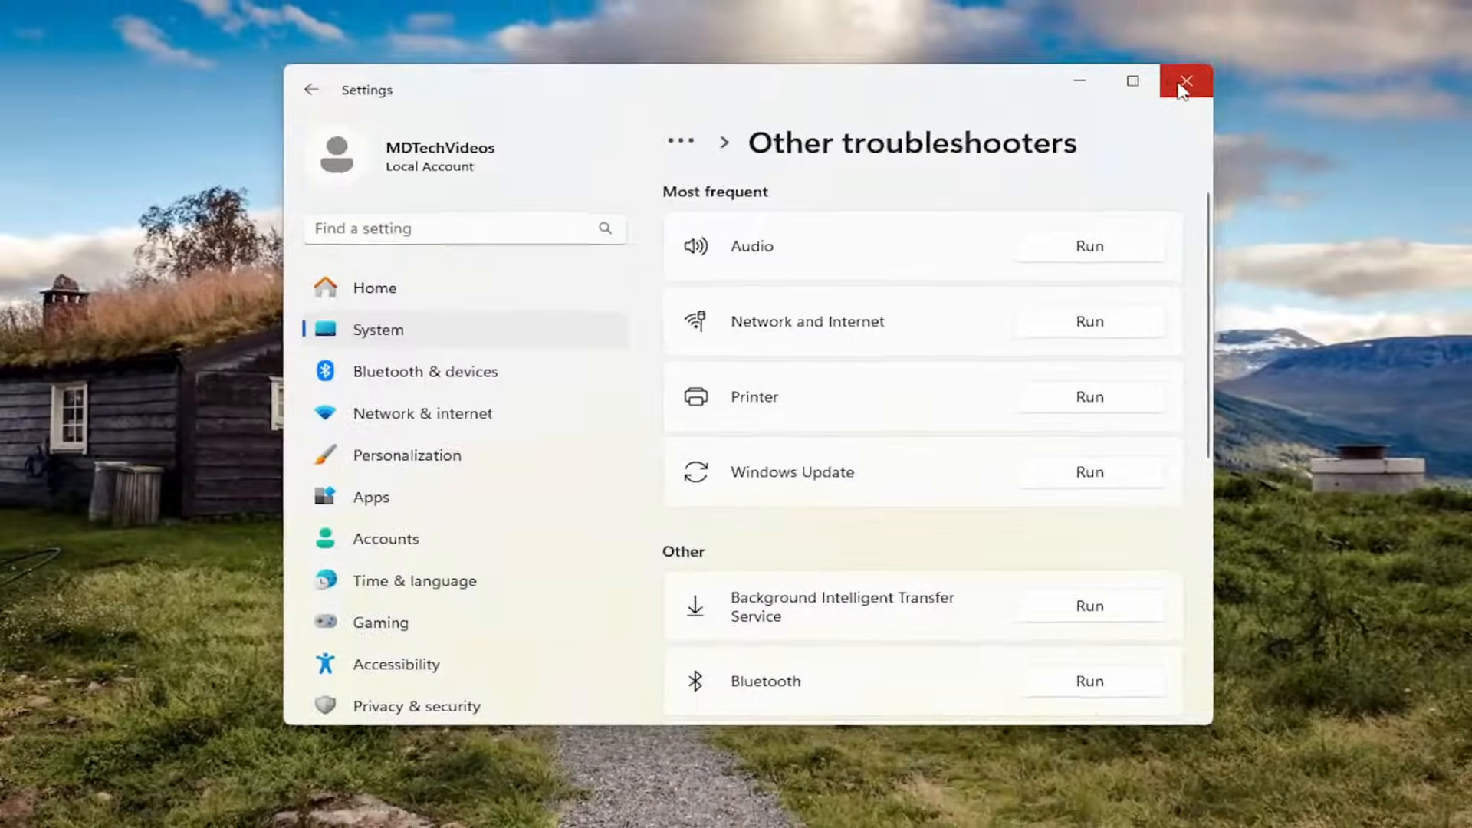
Step: Close Settings and launch the Local Group Policy Editor via gpedit
click(1185, 82)
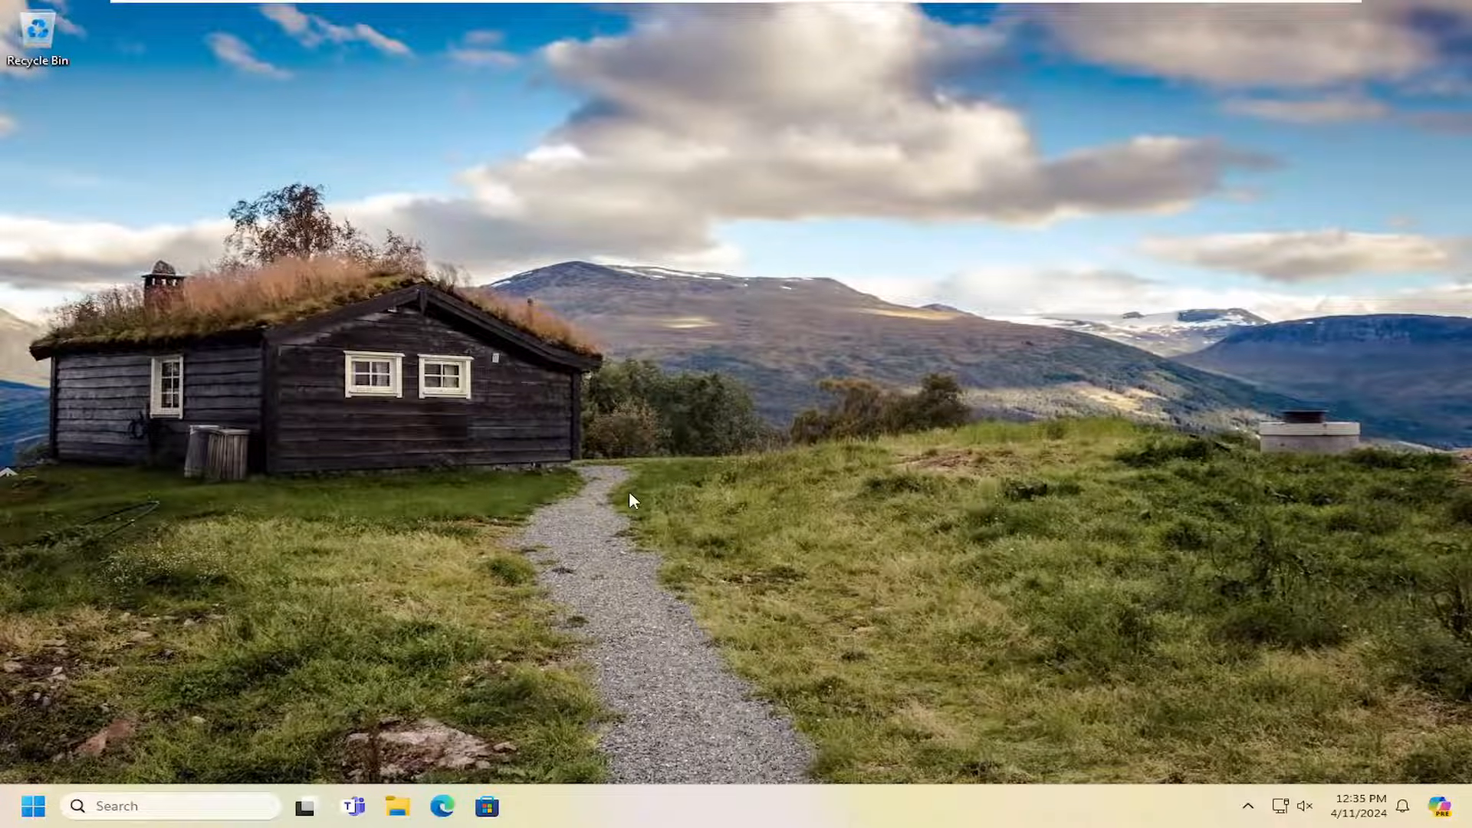
text(gpedi)
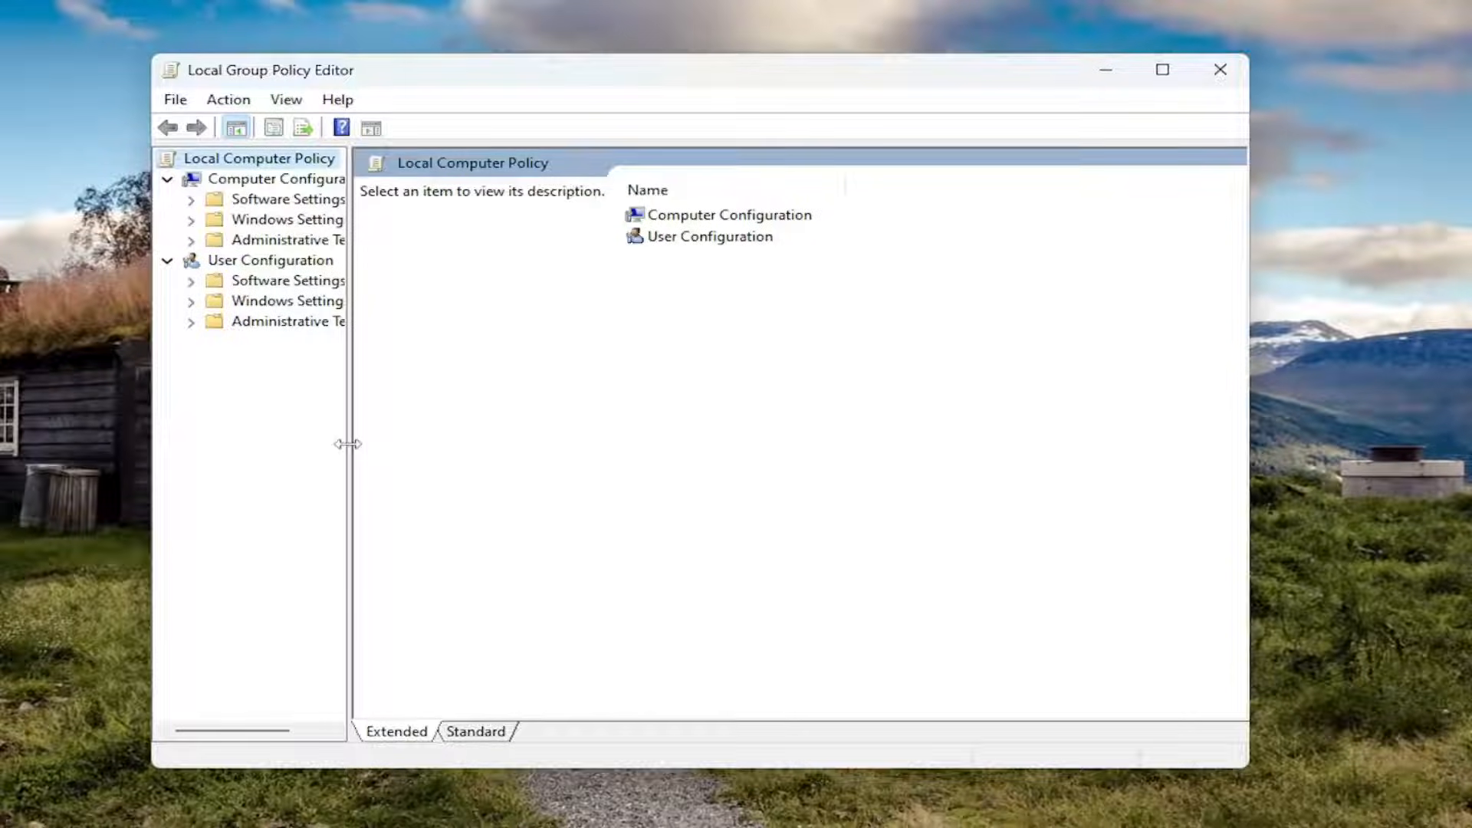
Step: Navigate Computer Configuration > Windows Settings > Security Settings > Local Policies > User Rights Assignment
click(277, 177)
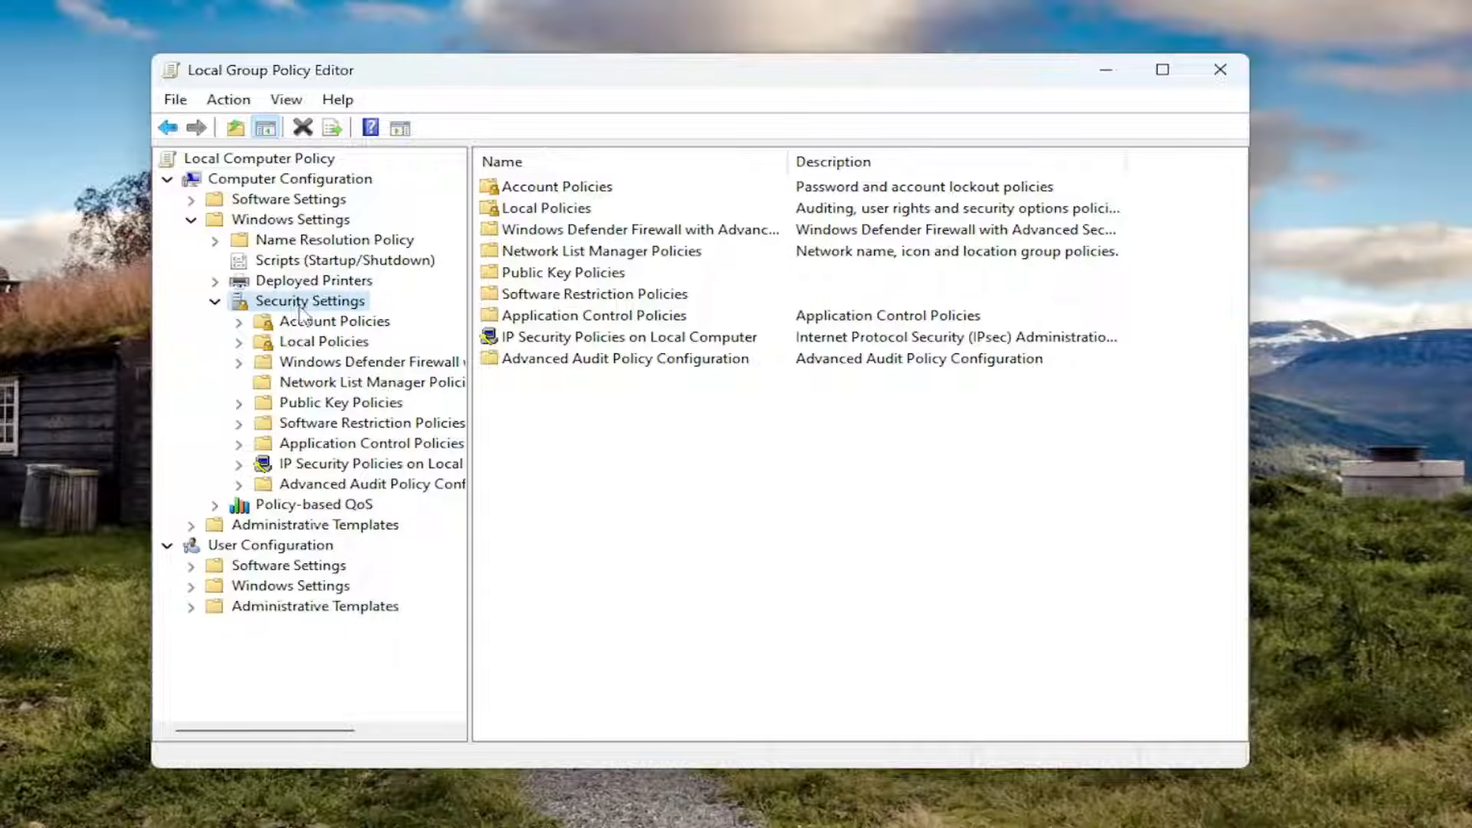
click(324, 340)
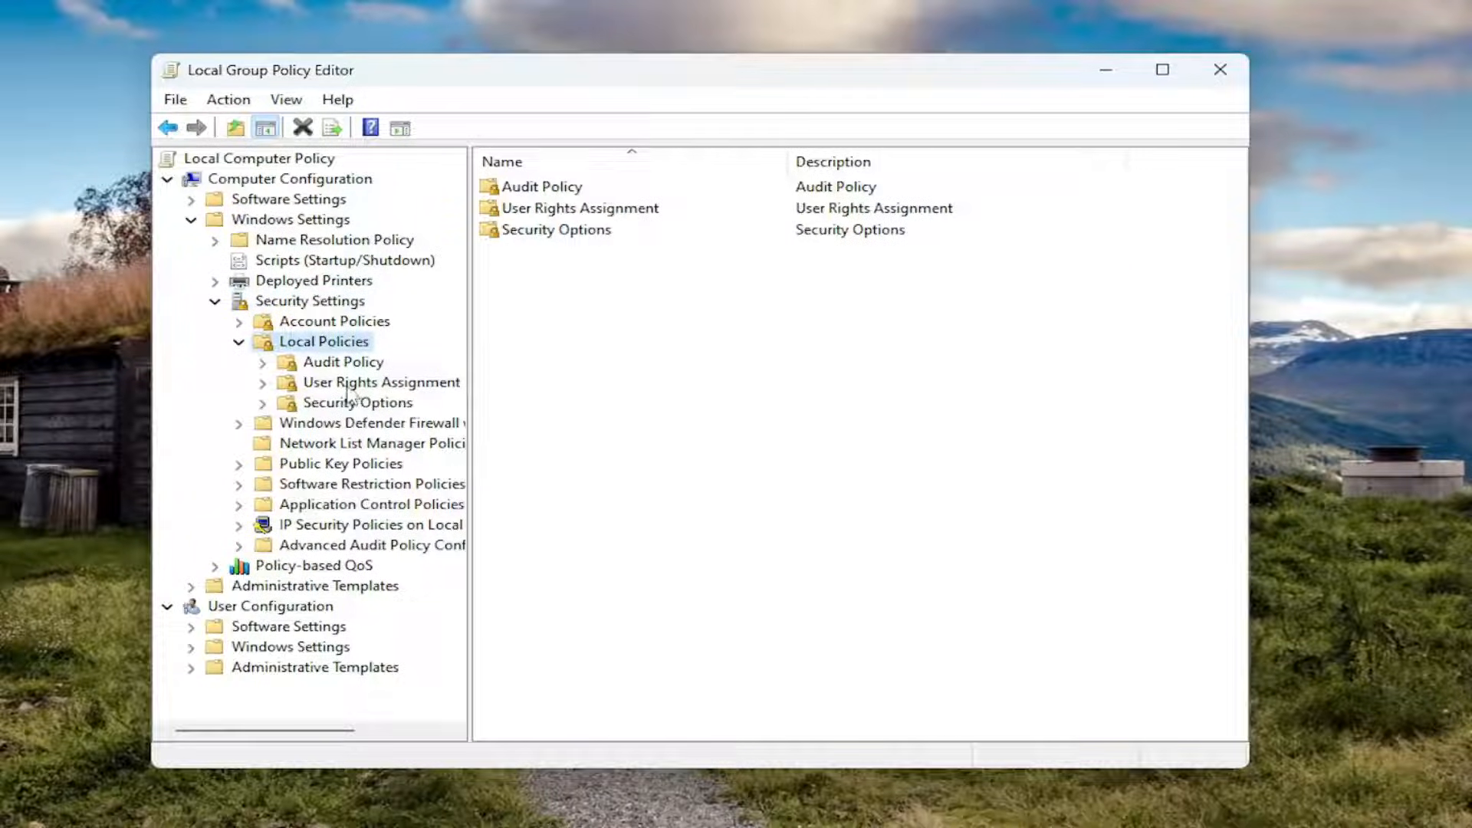
click(381, 382)
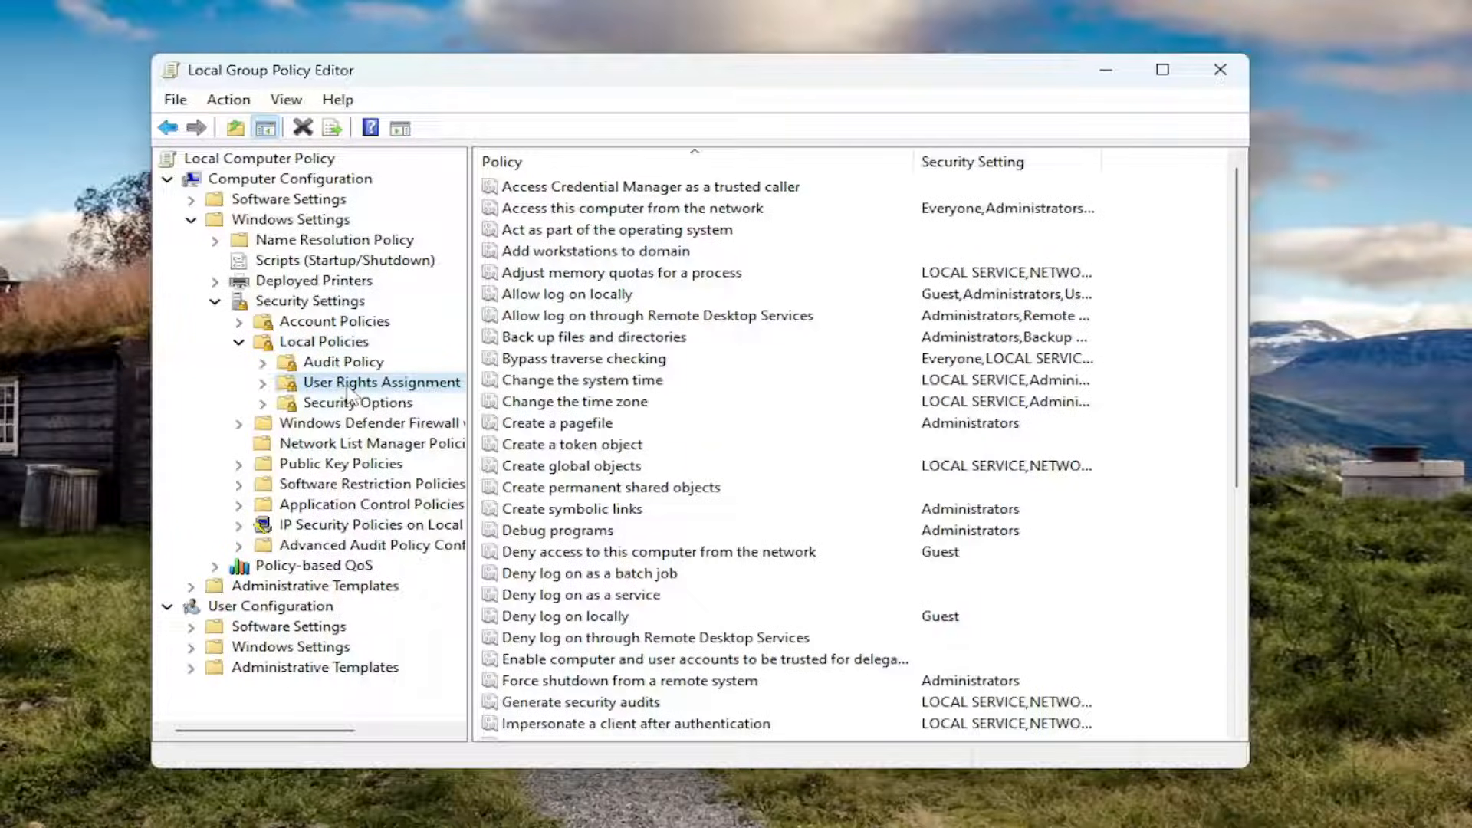
mouse_move(756, 474)
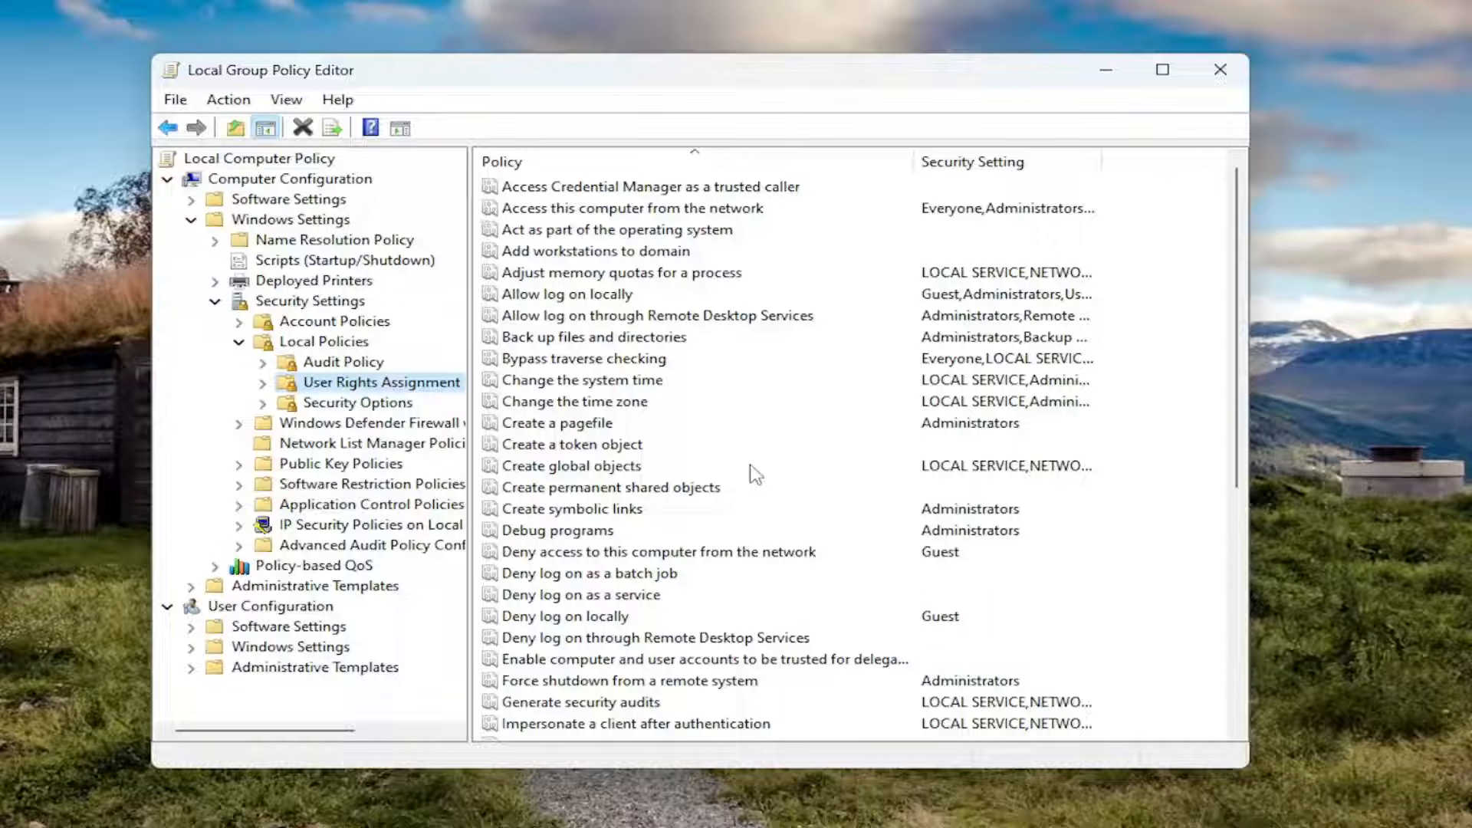
scroll(down, 3)
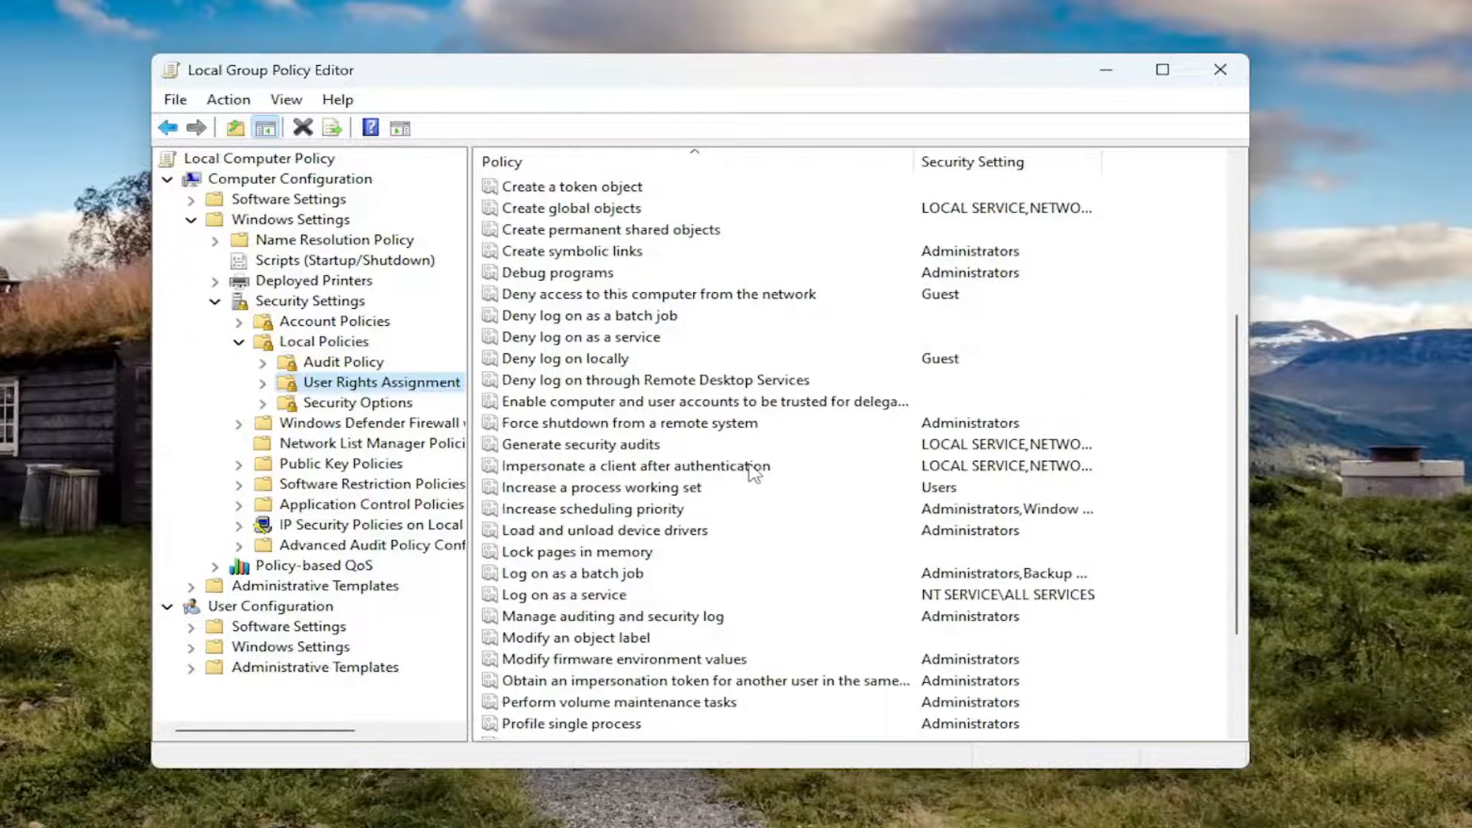
Step: From Load and unload device drivers properties, search all local users and groups to add
click(604, 529)
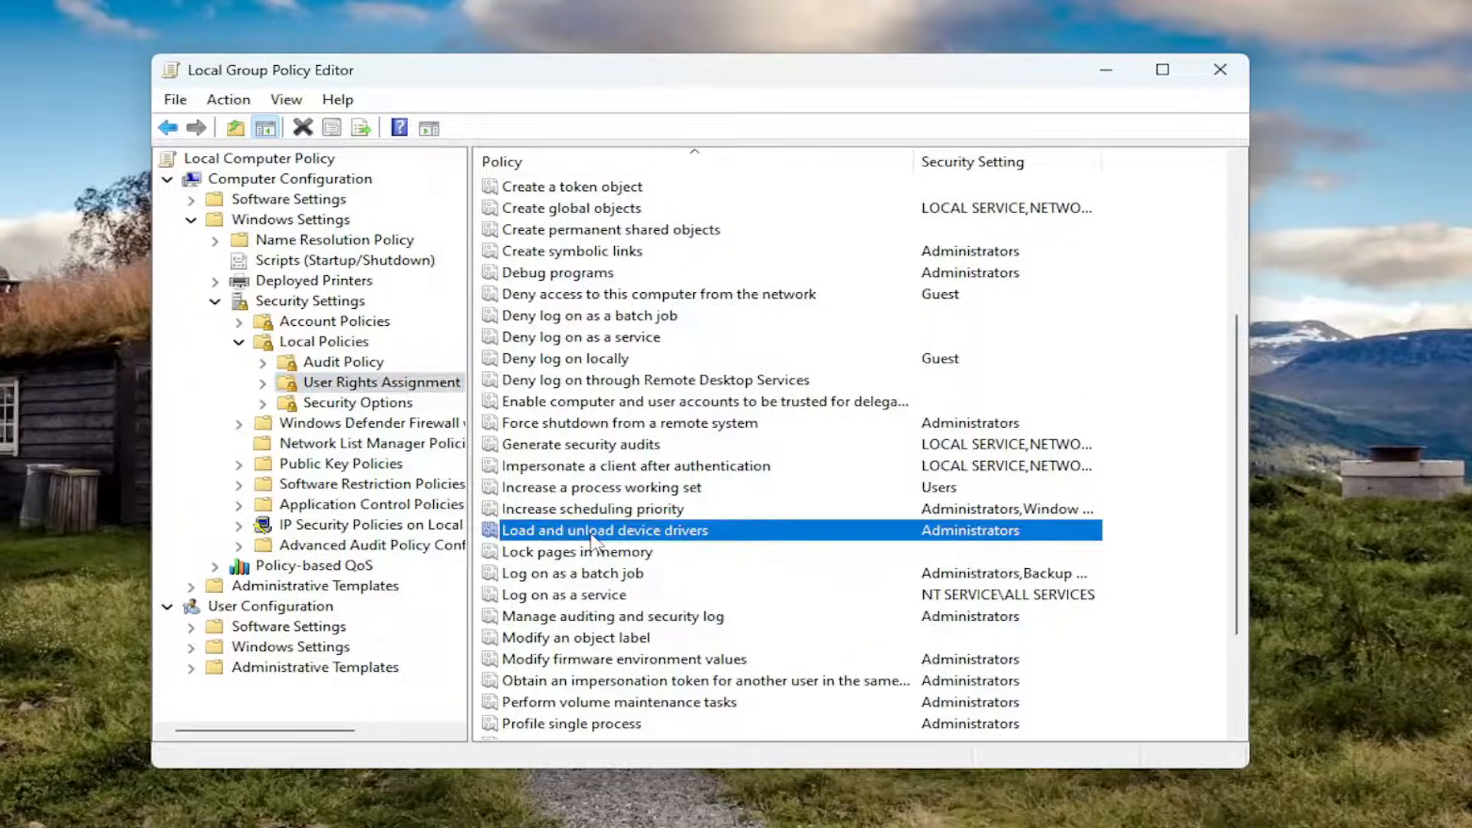
double_click(604, 529)
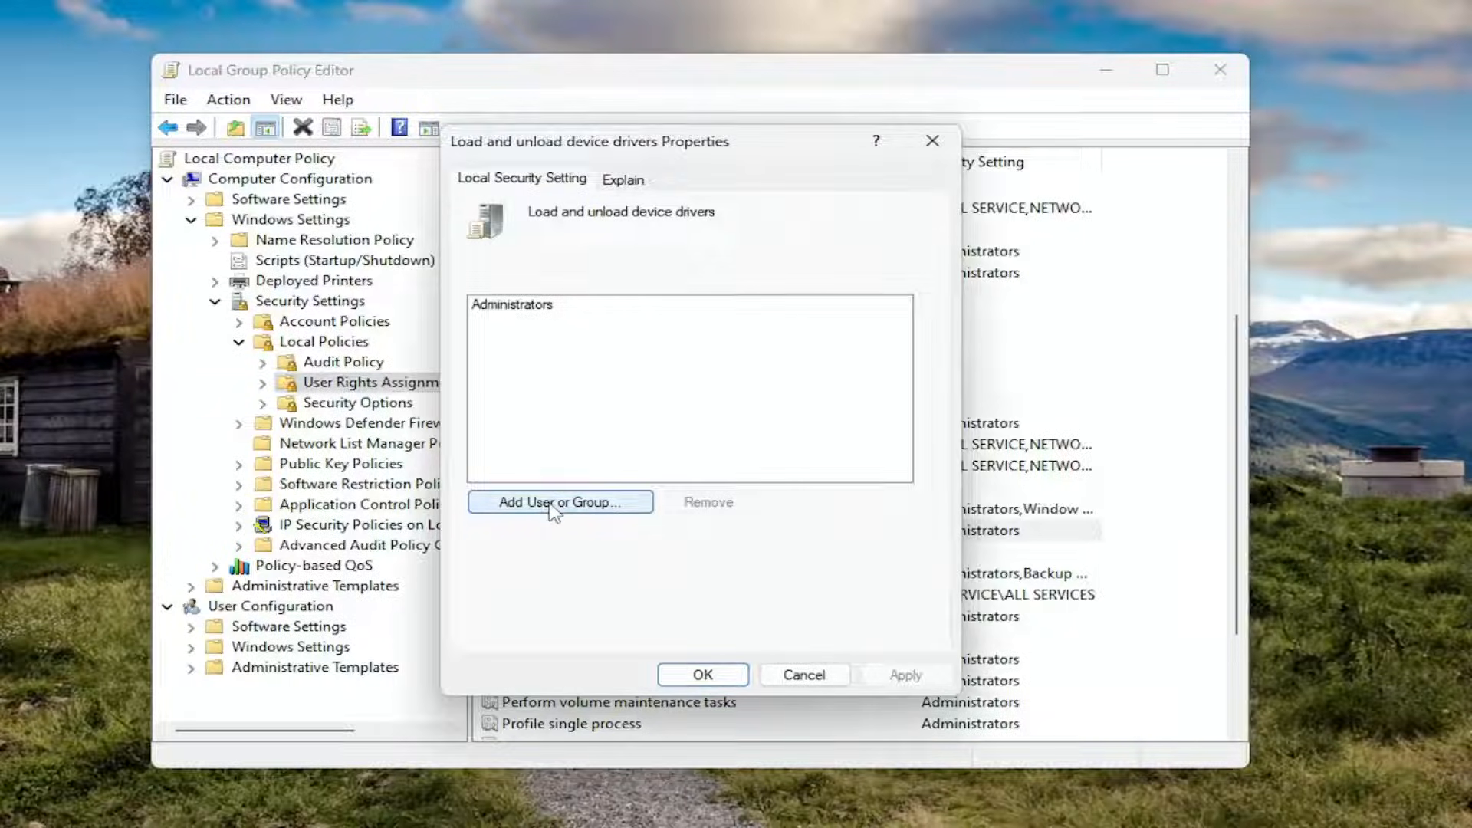
click(559, 503)
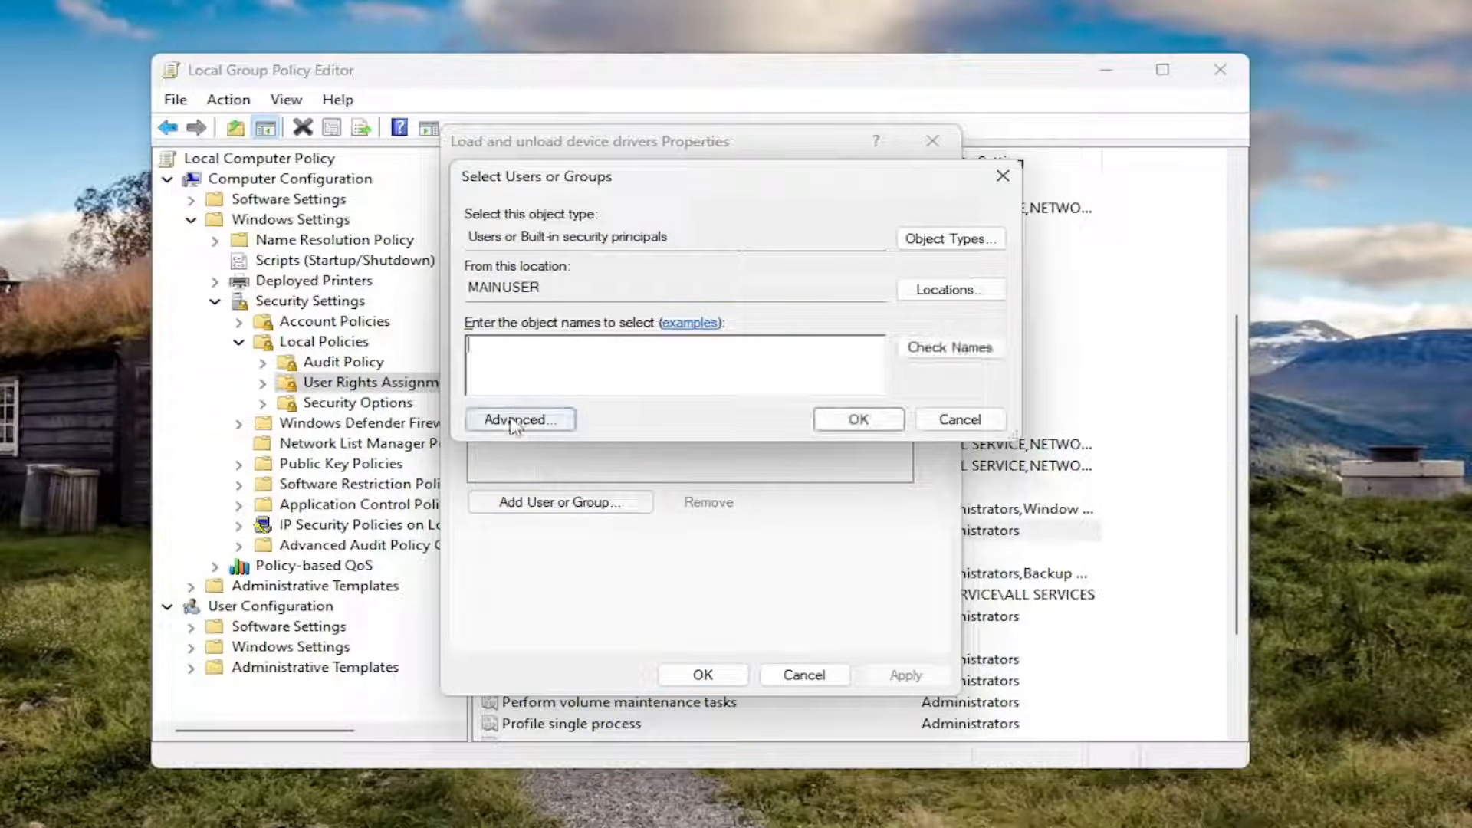
click(520, 420)
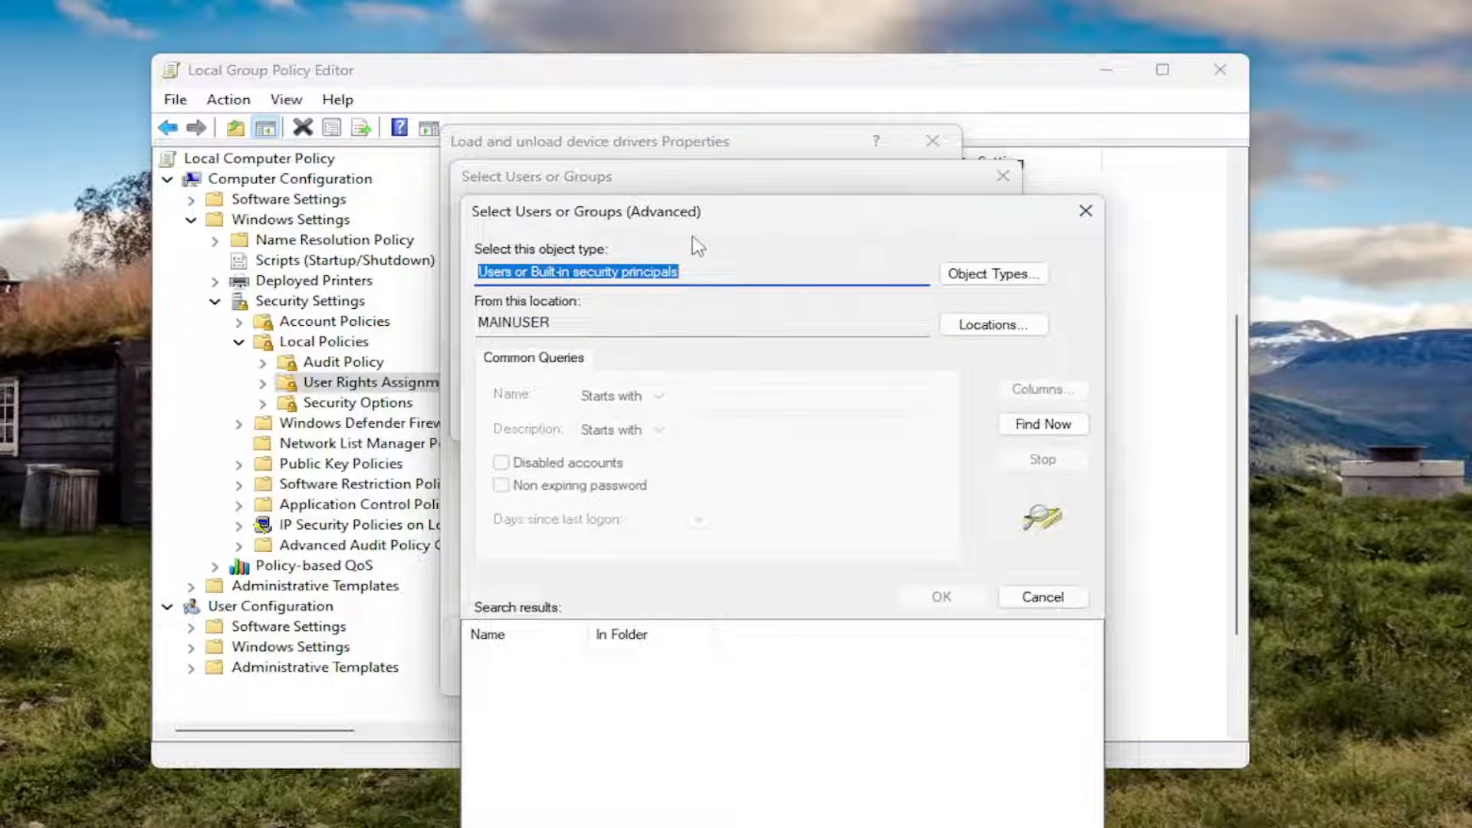
click(1043, 423)
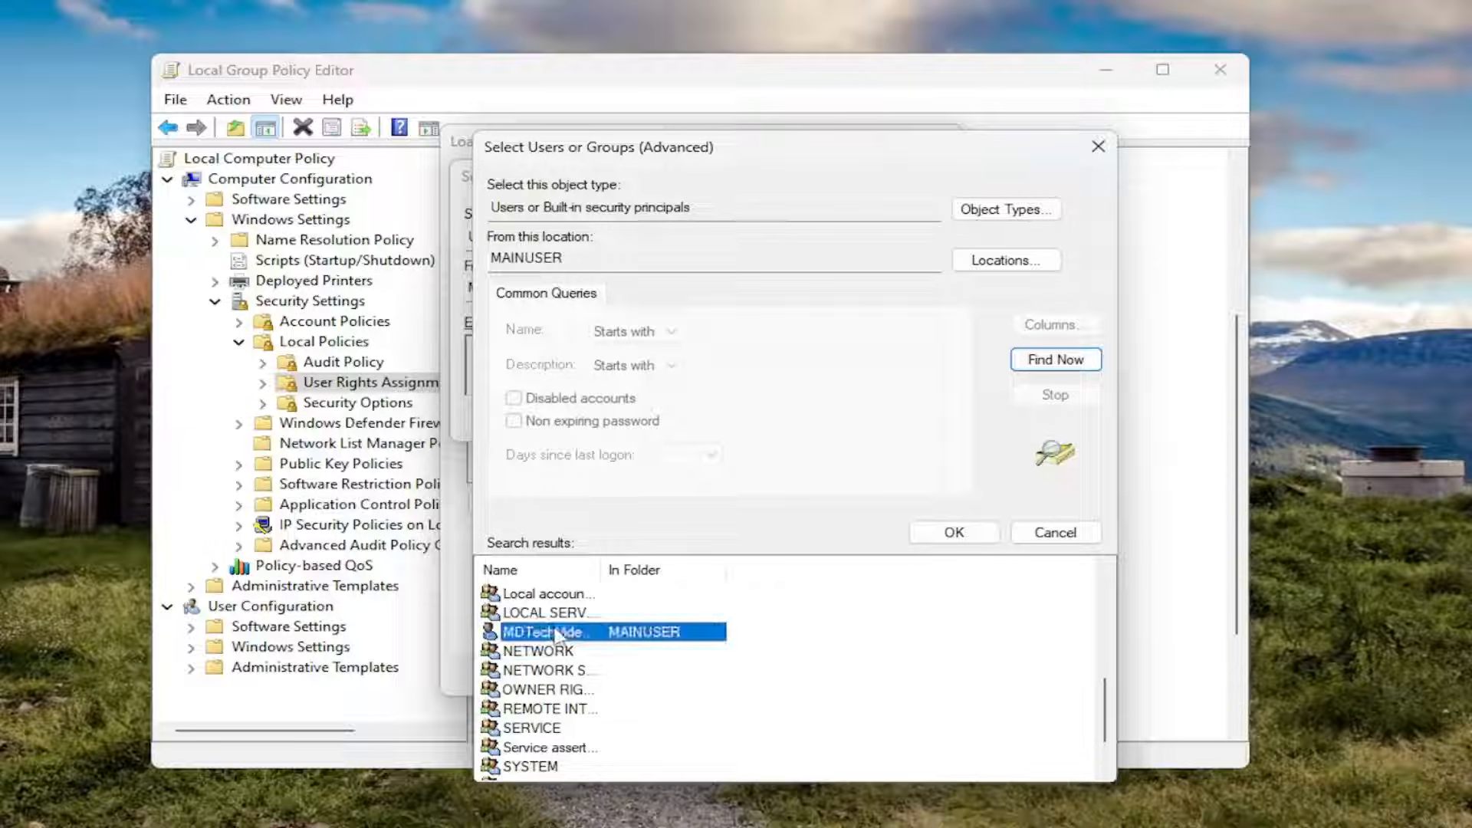
Step: Add the local user account to the right and apply the change
click(952, 532)
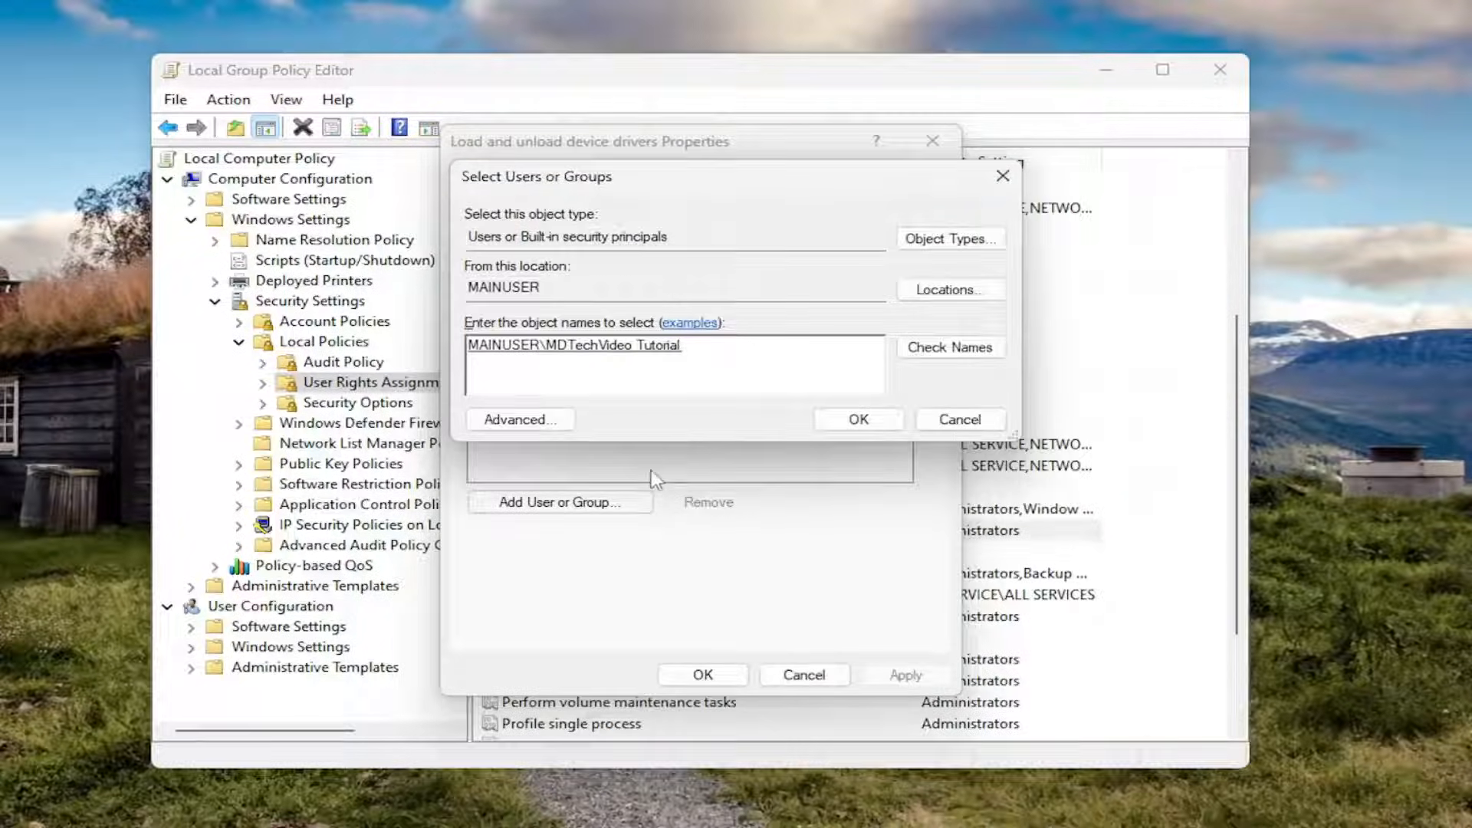
click(856, 418)
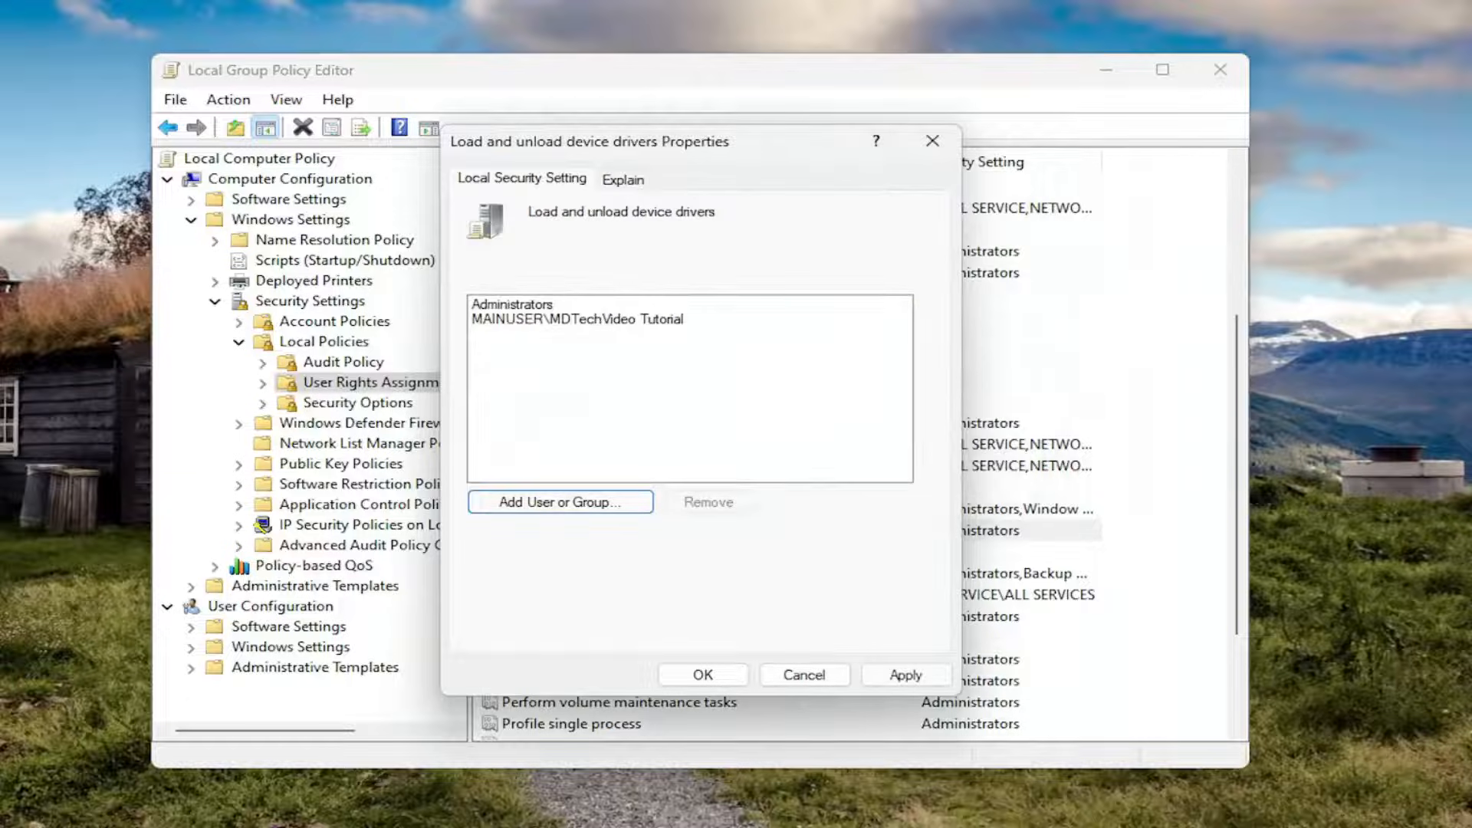
click(703, 675)
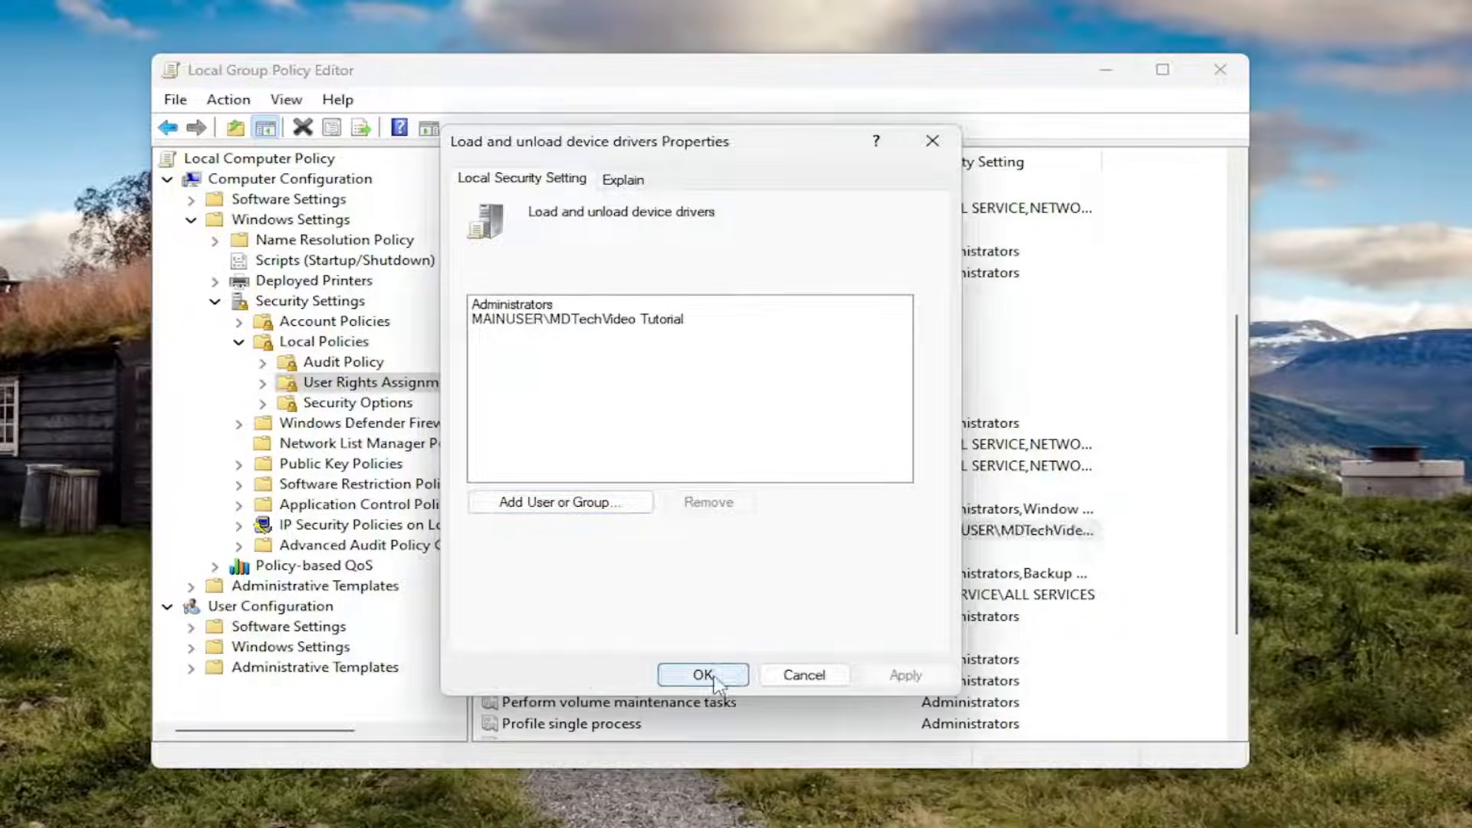
click(702, 675)
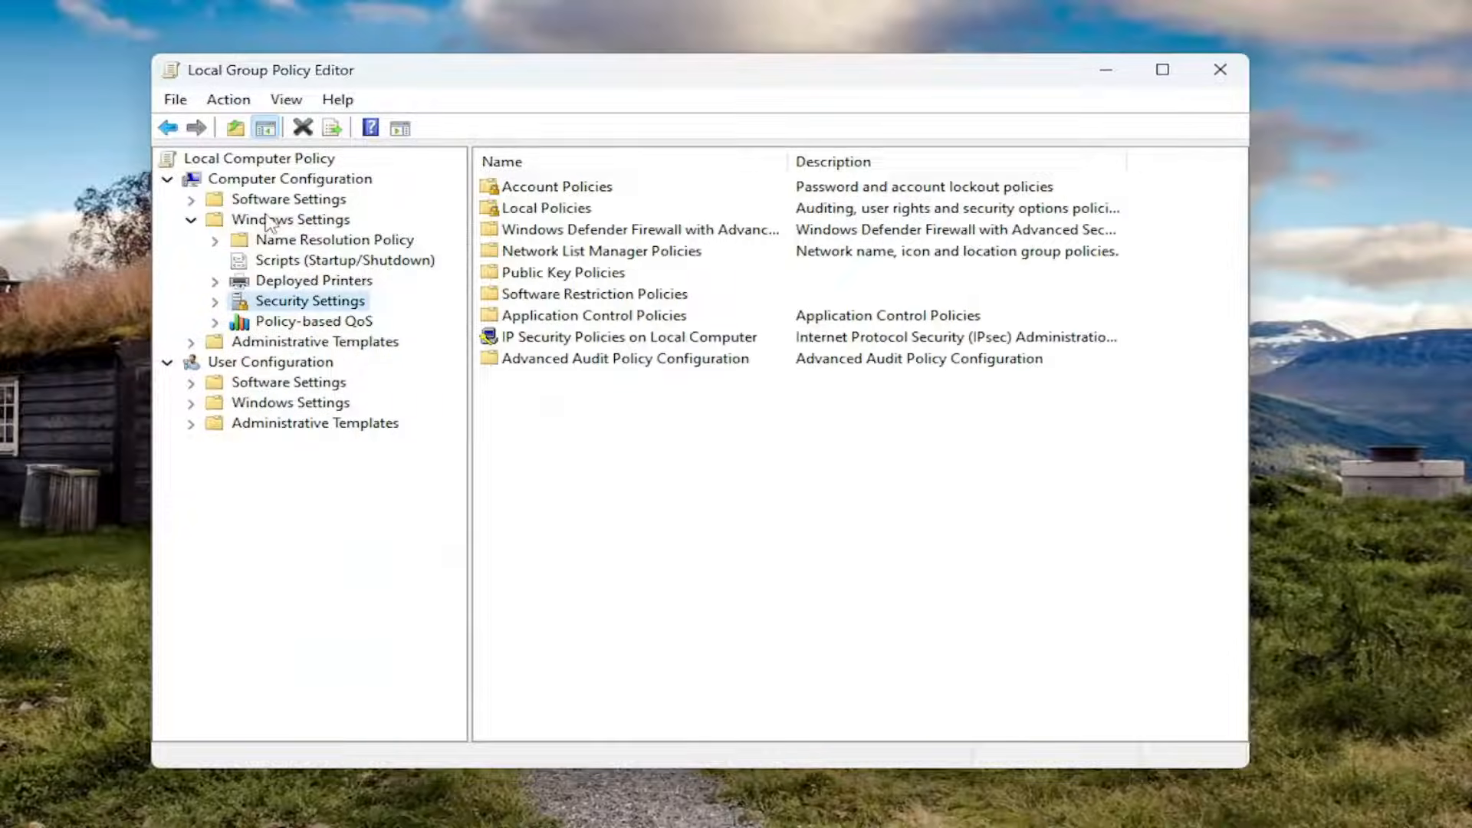
Step: Navigate to Computer Configuration > Administrative Templates > Printers policies
click(290, 178)
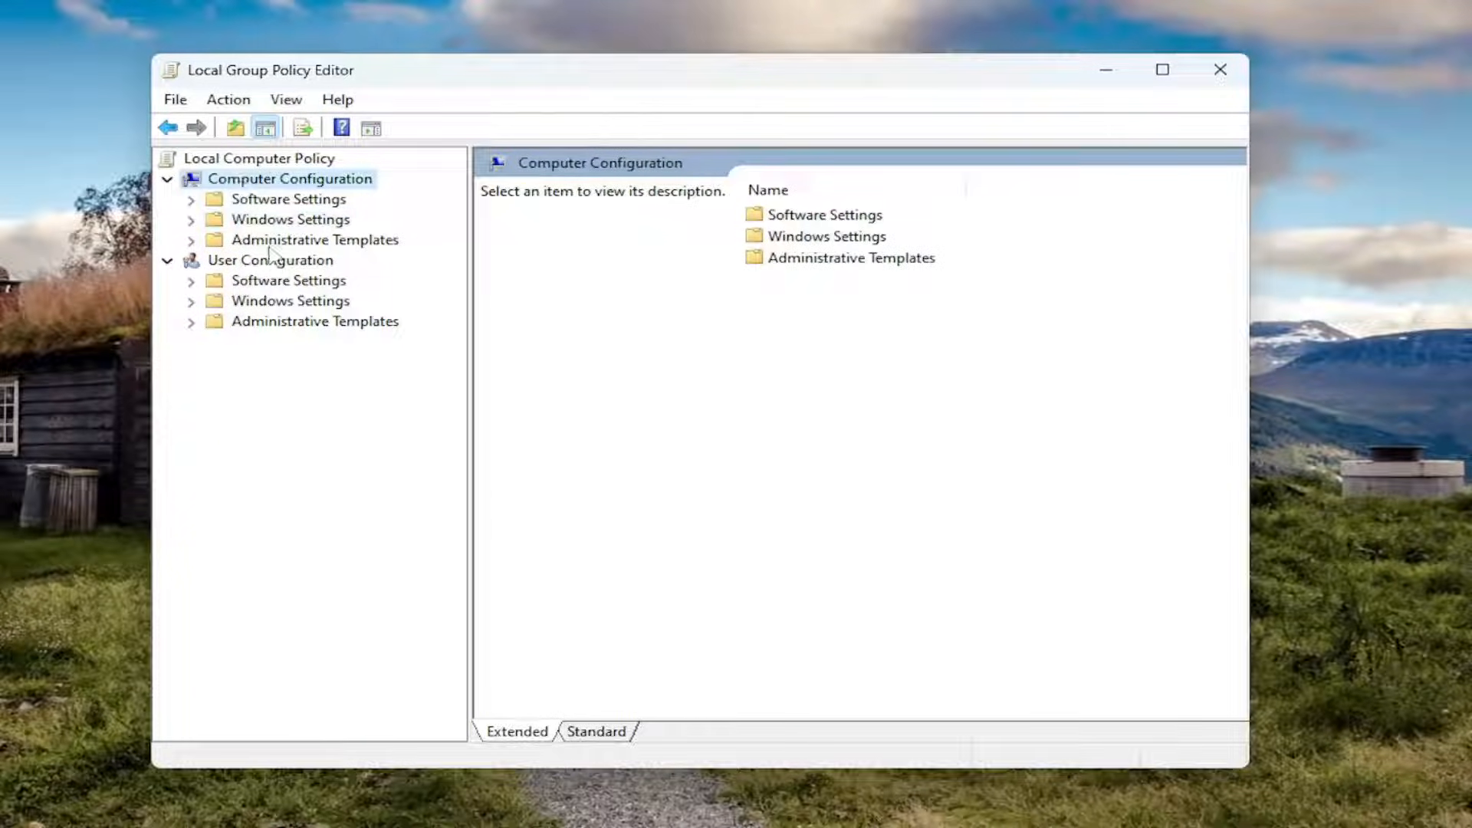
click(313, 239)
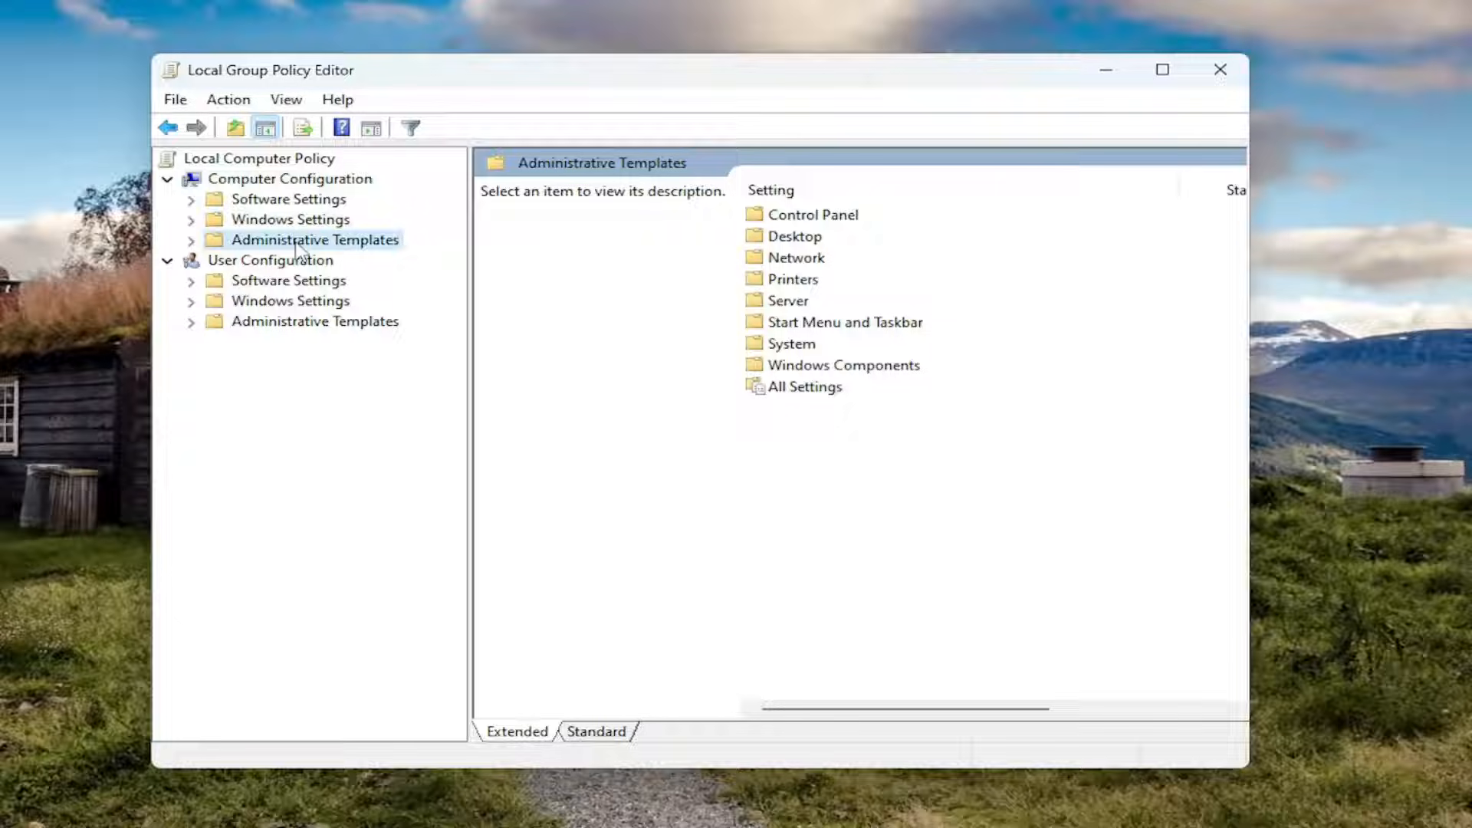
click(191, 239)
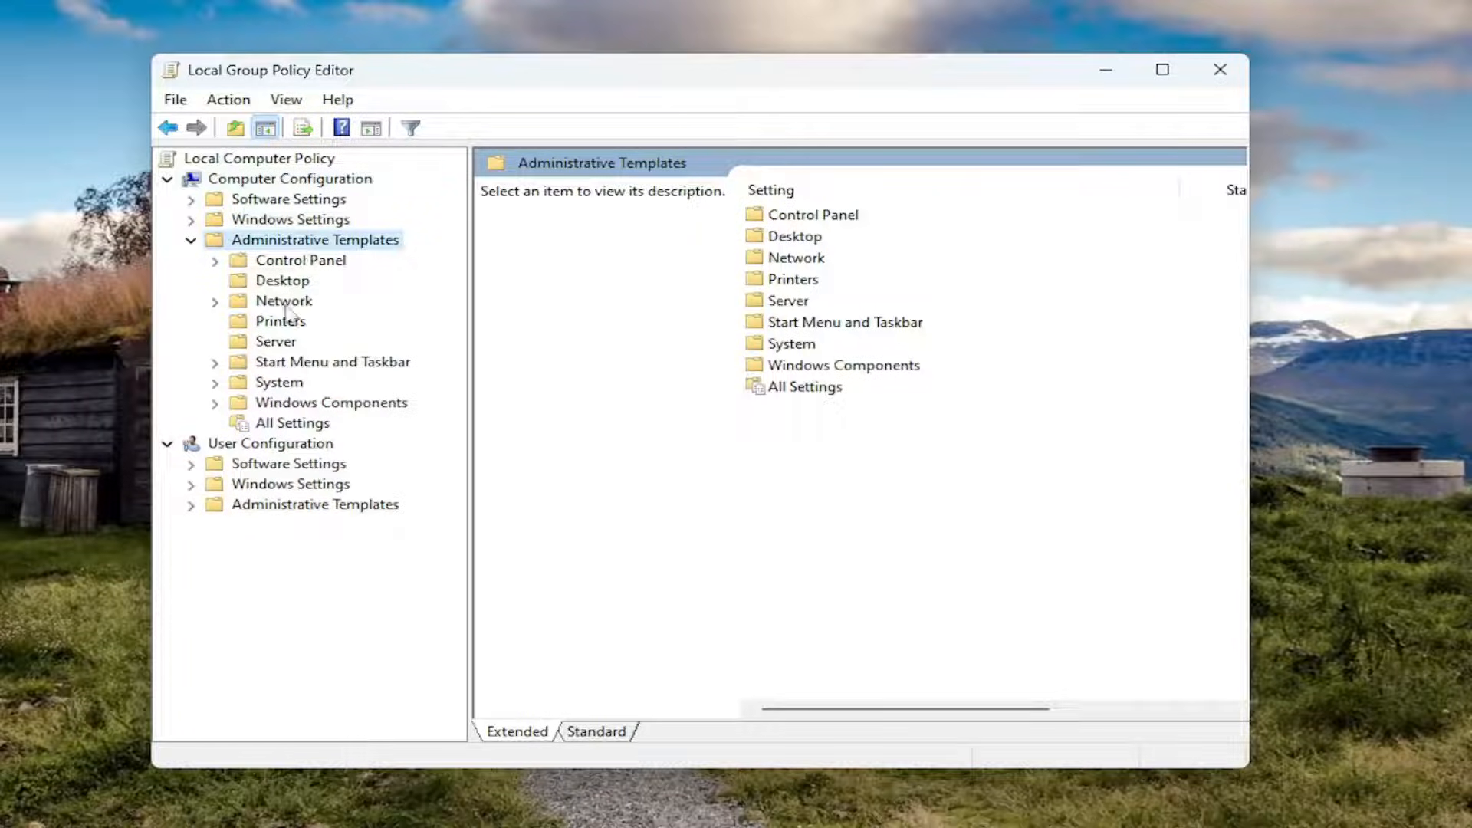
click(280, 321)
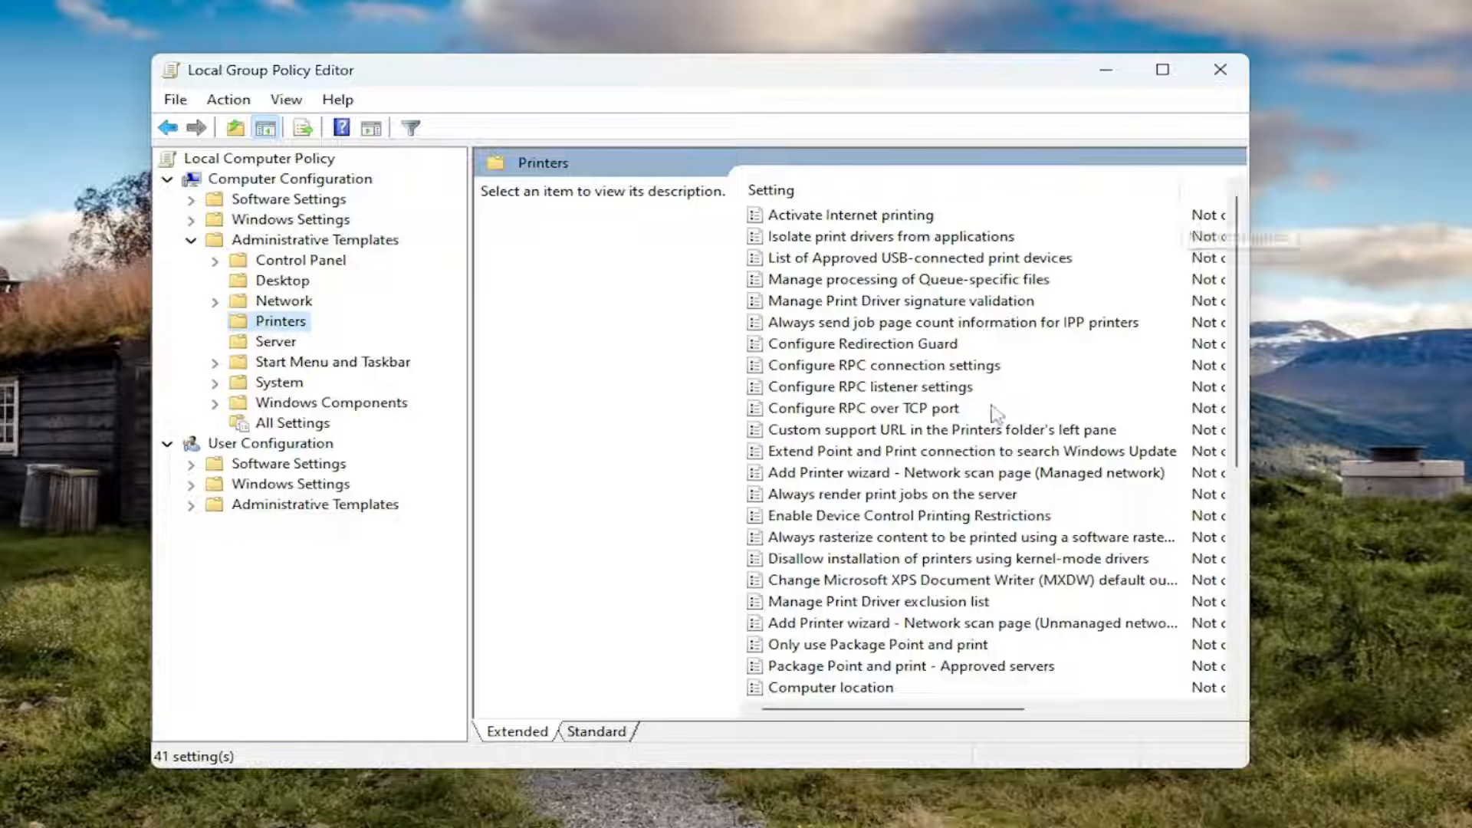
mouse_move(888, 567)
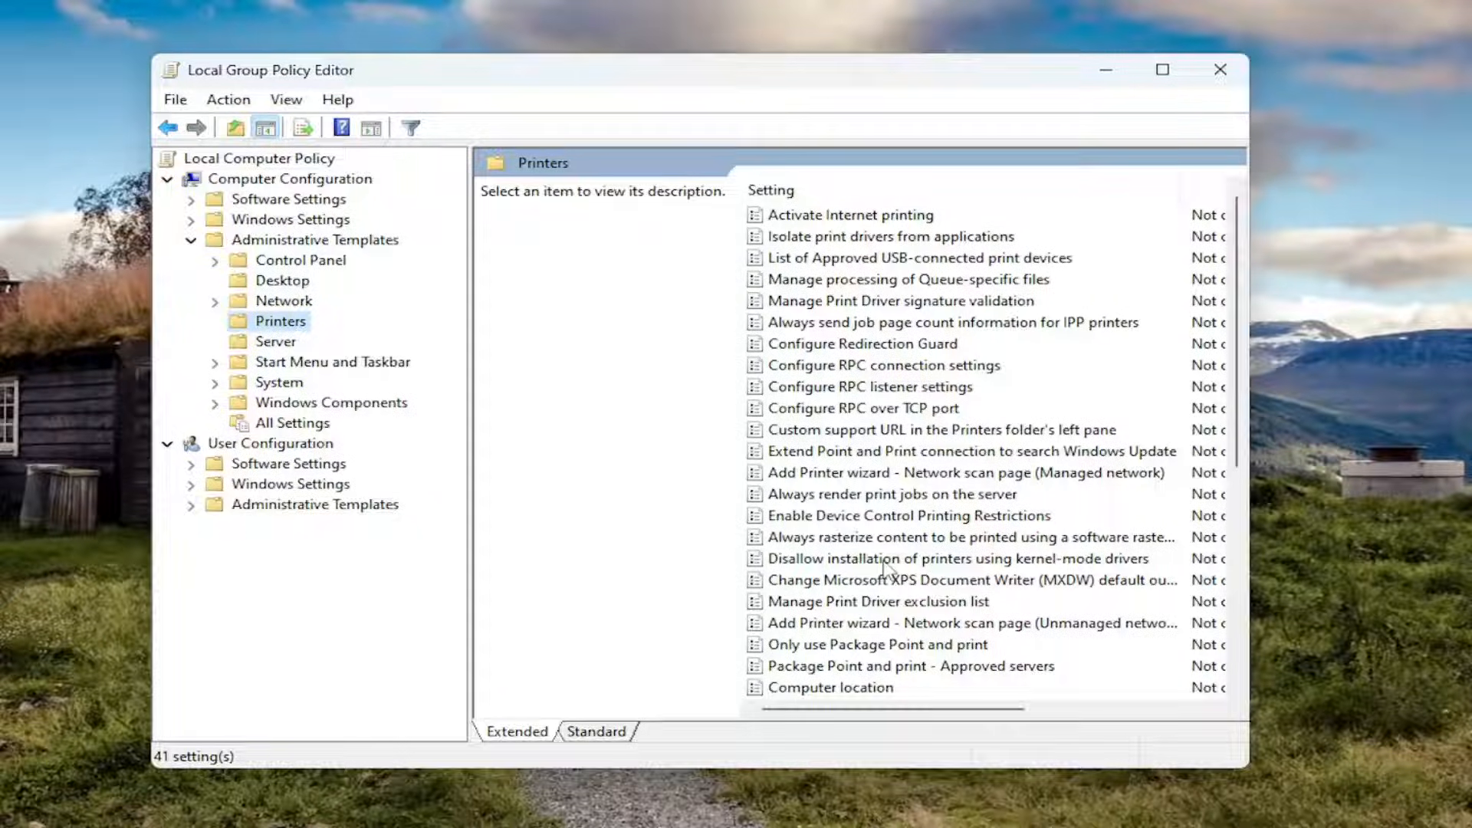
Step: Set 'Disallow installation of printers using kernel-mode drivers' to Disabled
click(957, 559)
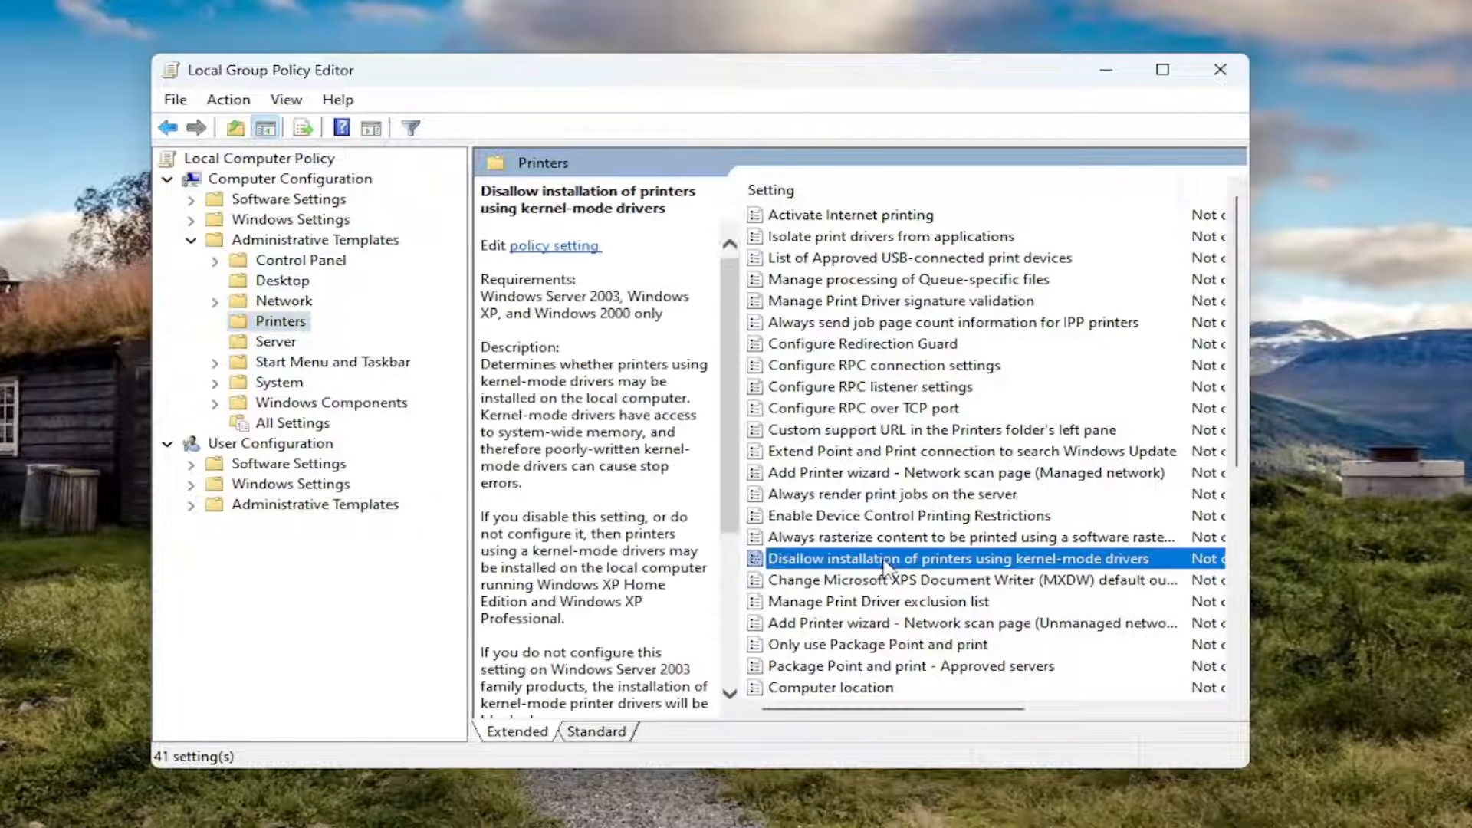
double_click(958, 558)
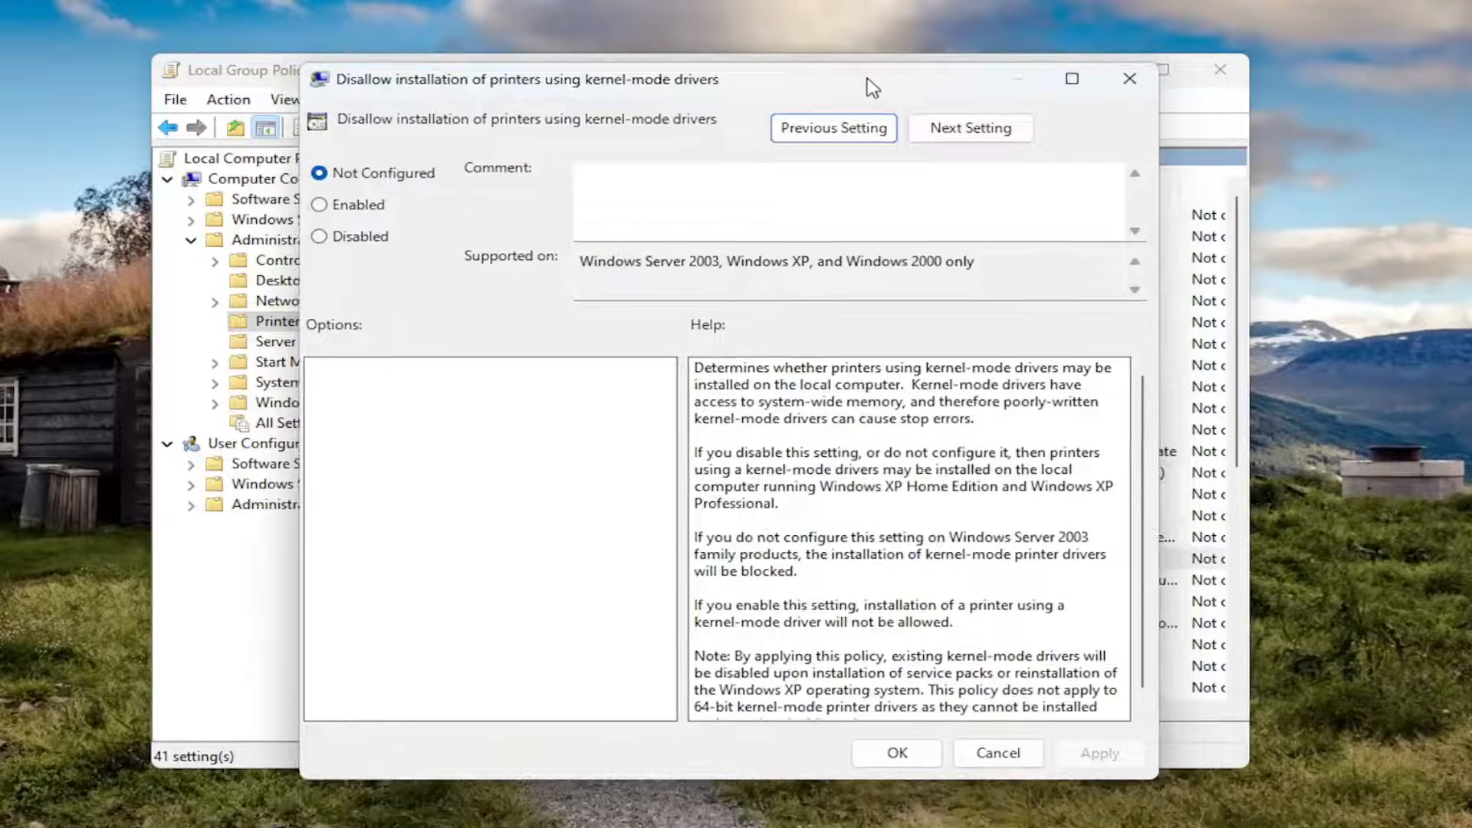
click(331, 232)
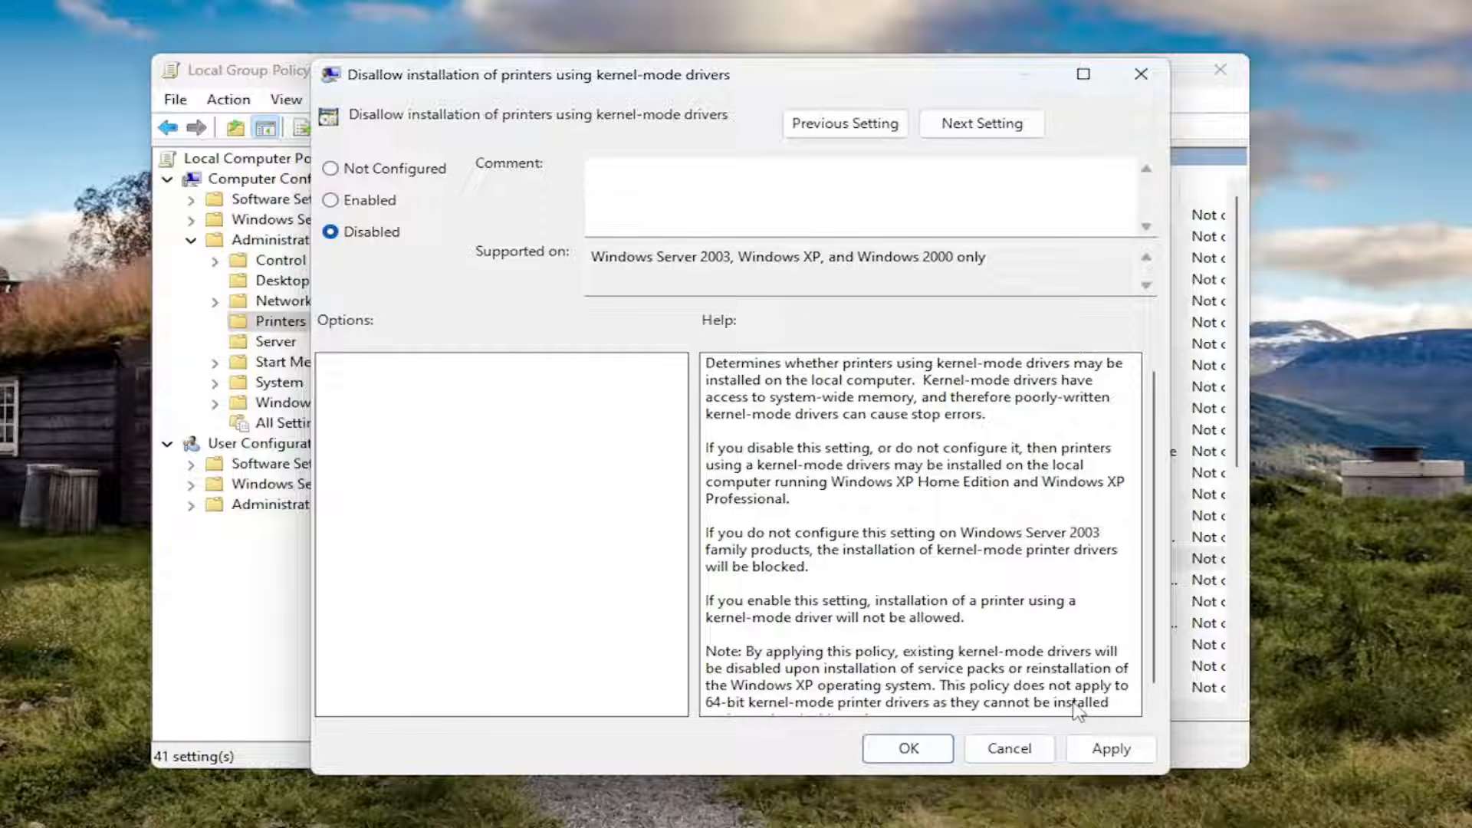
click(1008, 749)
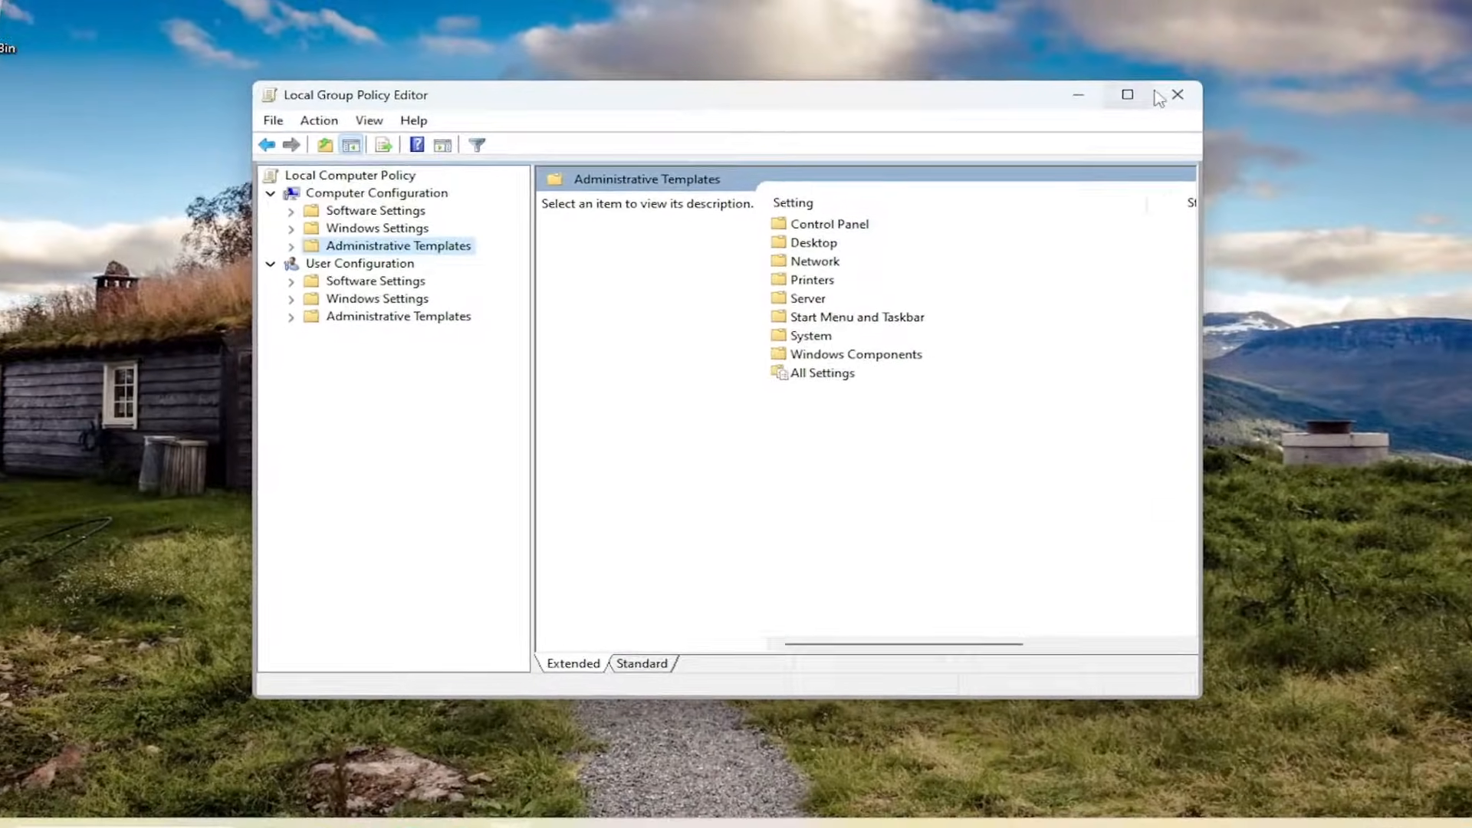
Step: Close the policy editor and launch Command Prompt as administrator from a Start search for cmd
click(1178, 95)
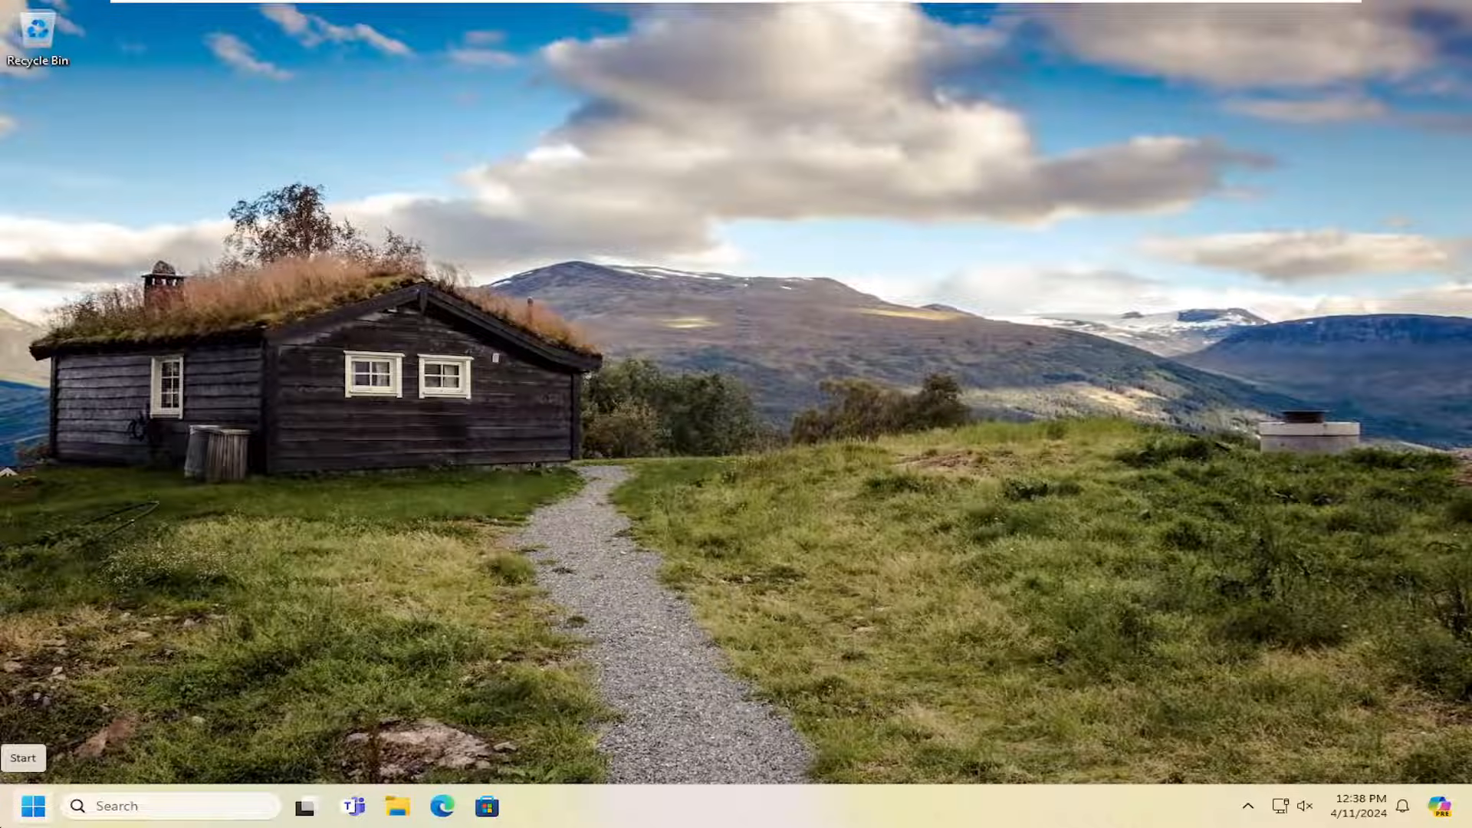
click(32, 805)
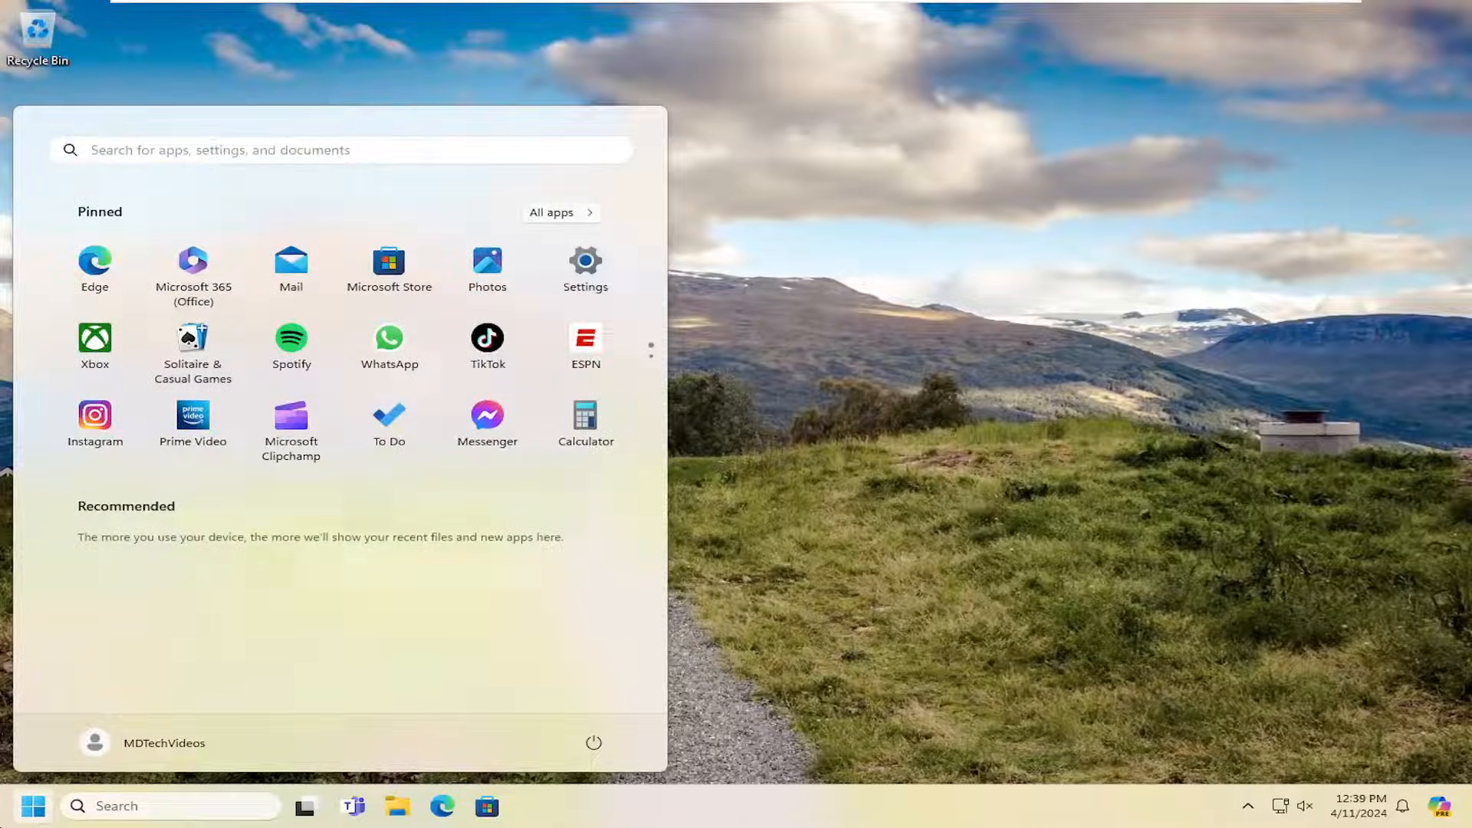
text(cmd)
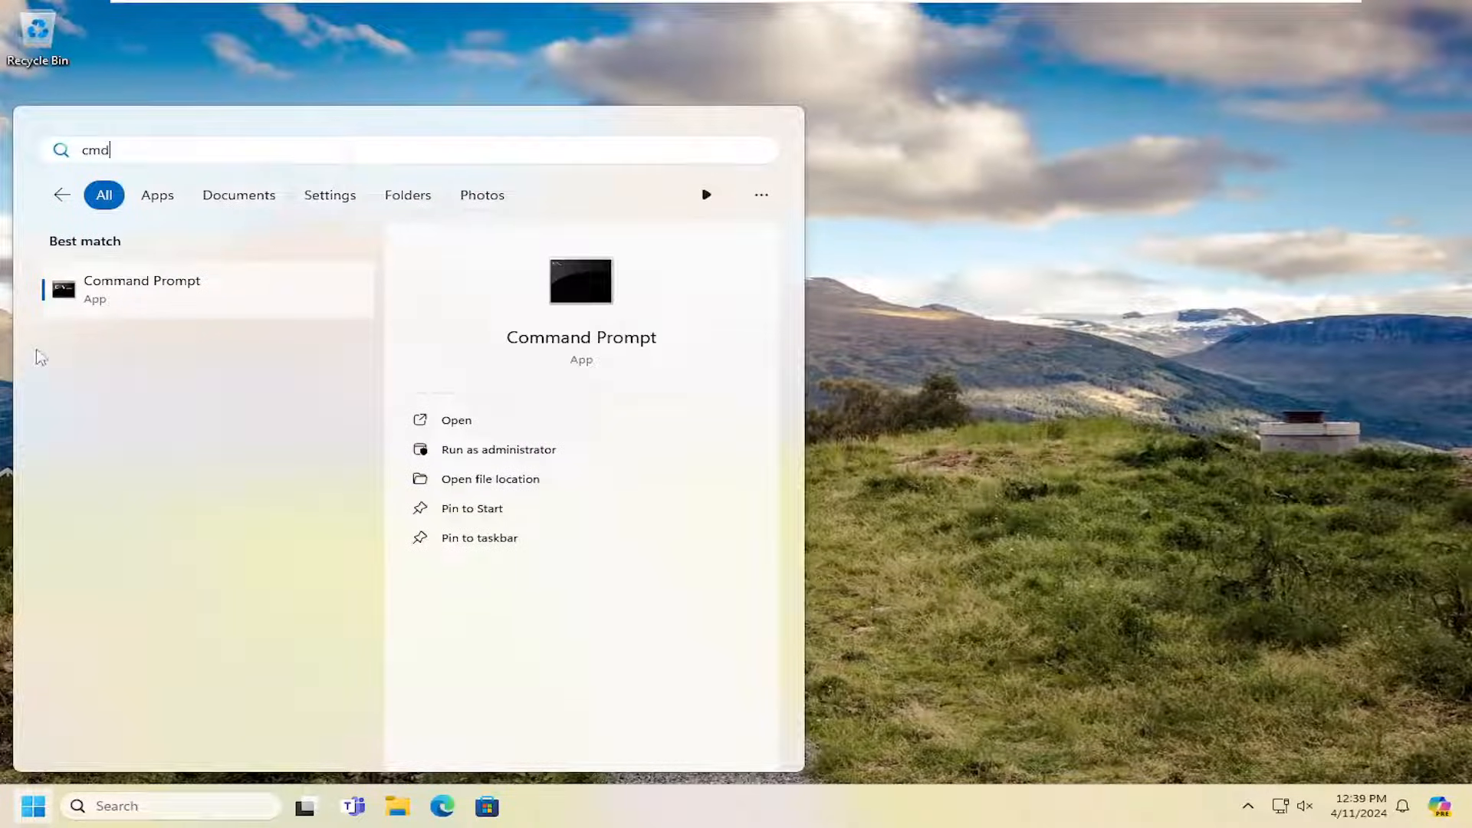
right_click(141, 289)
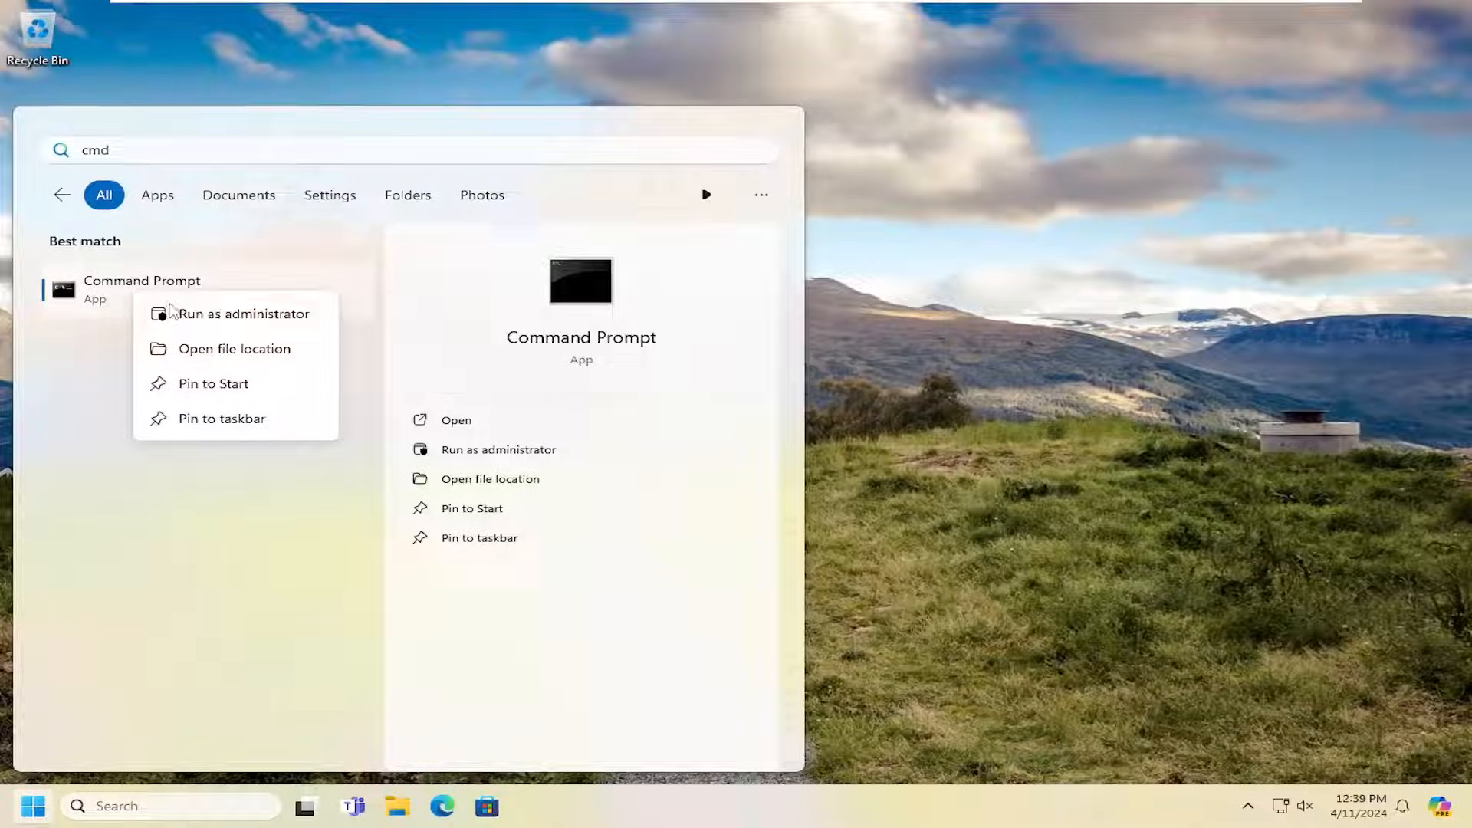
click(245, 313)
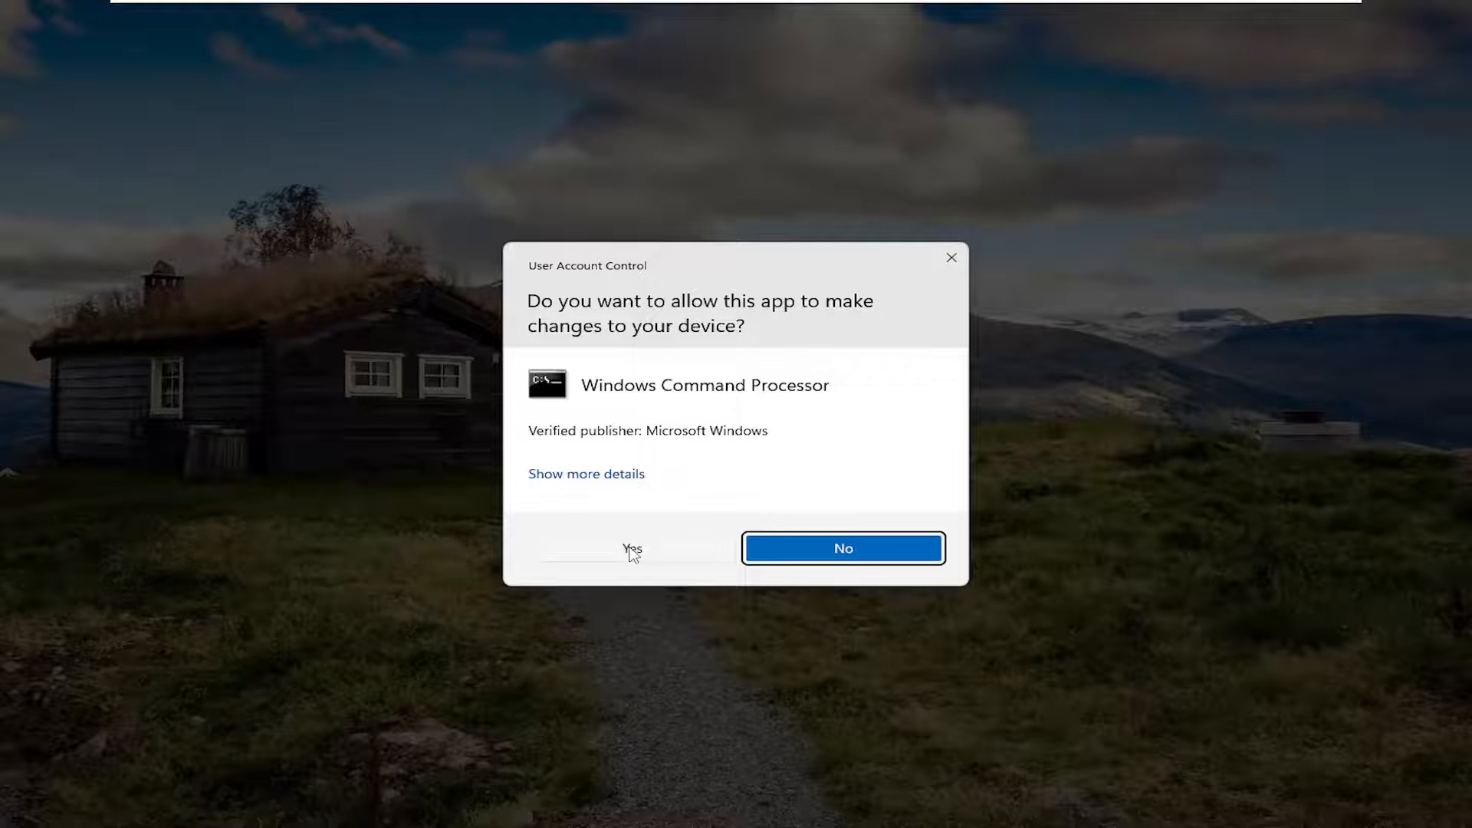
click(632, 549)
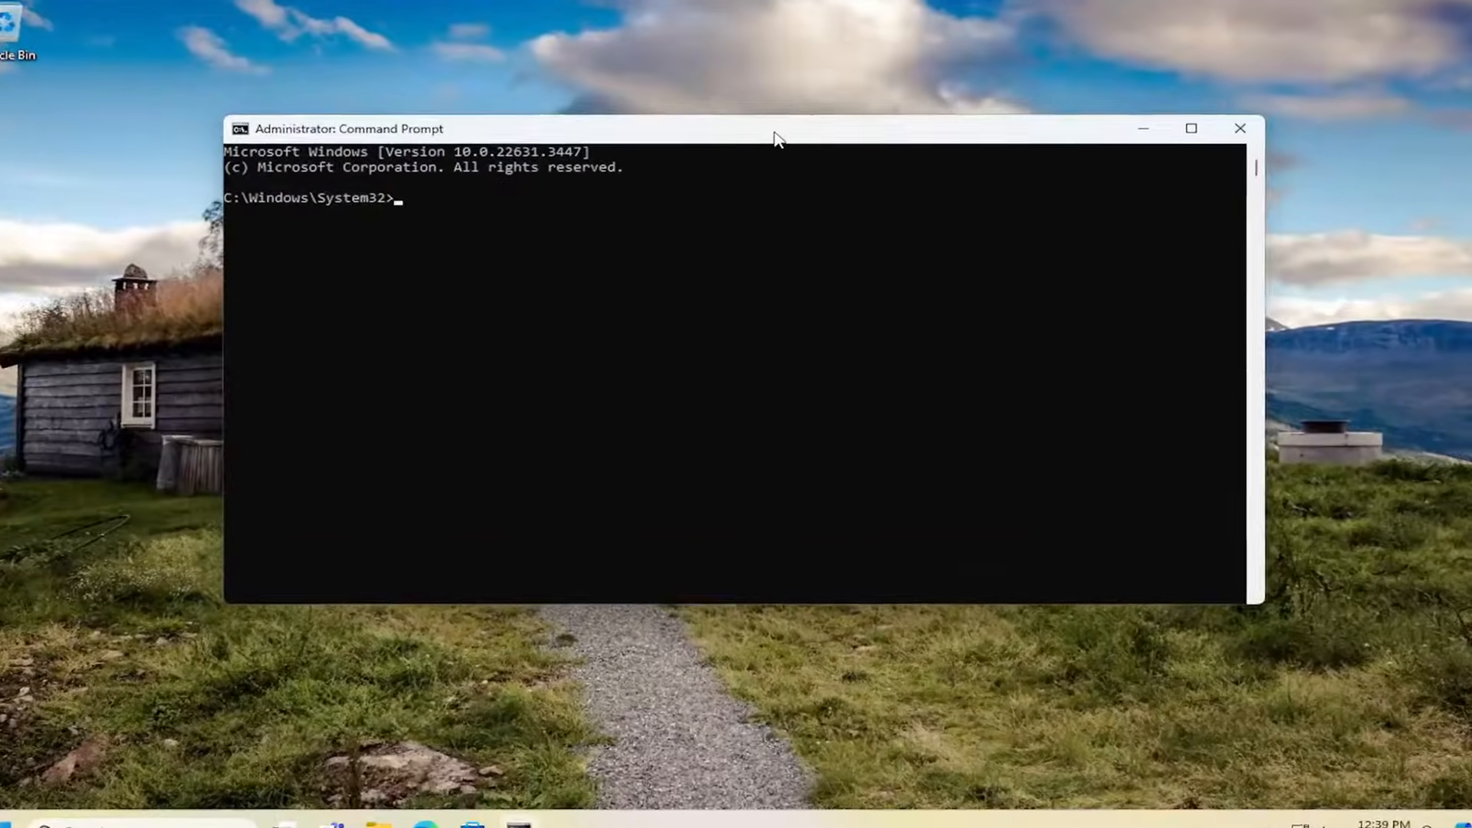
Step: Run gpupdate /force to force computer and user policy updates
text(gp)
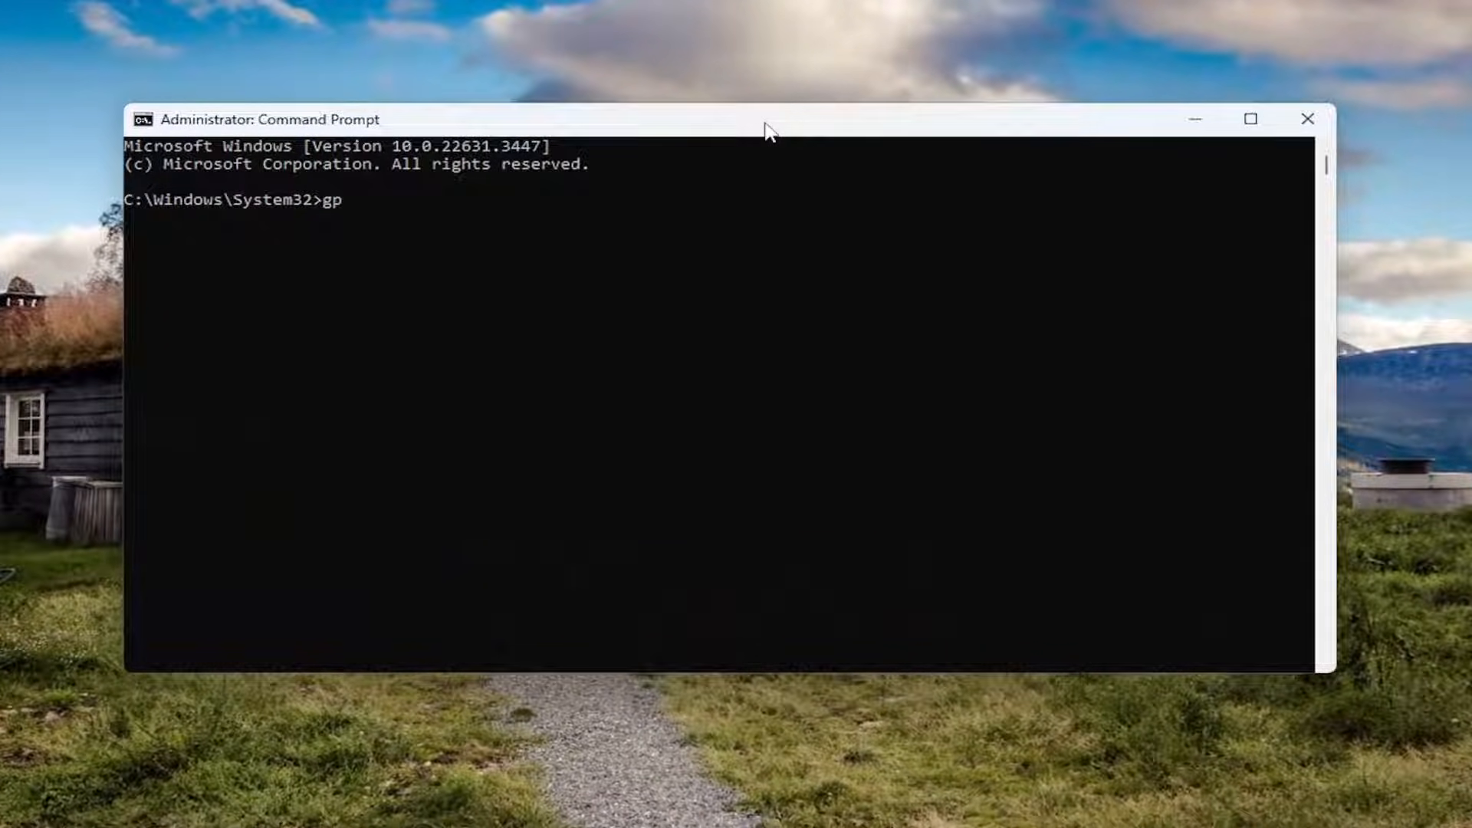
text(update)
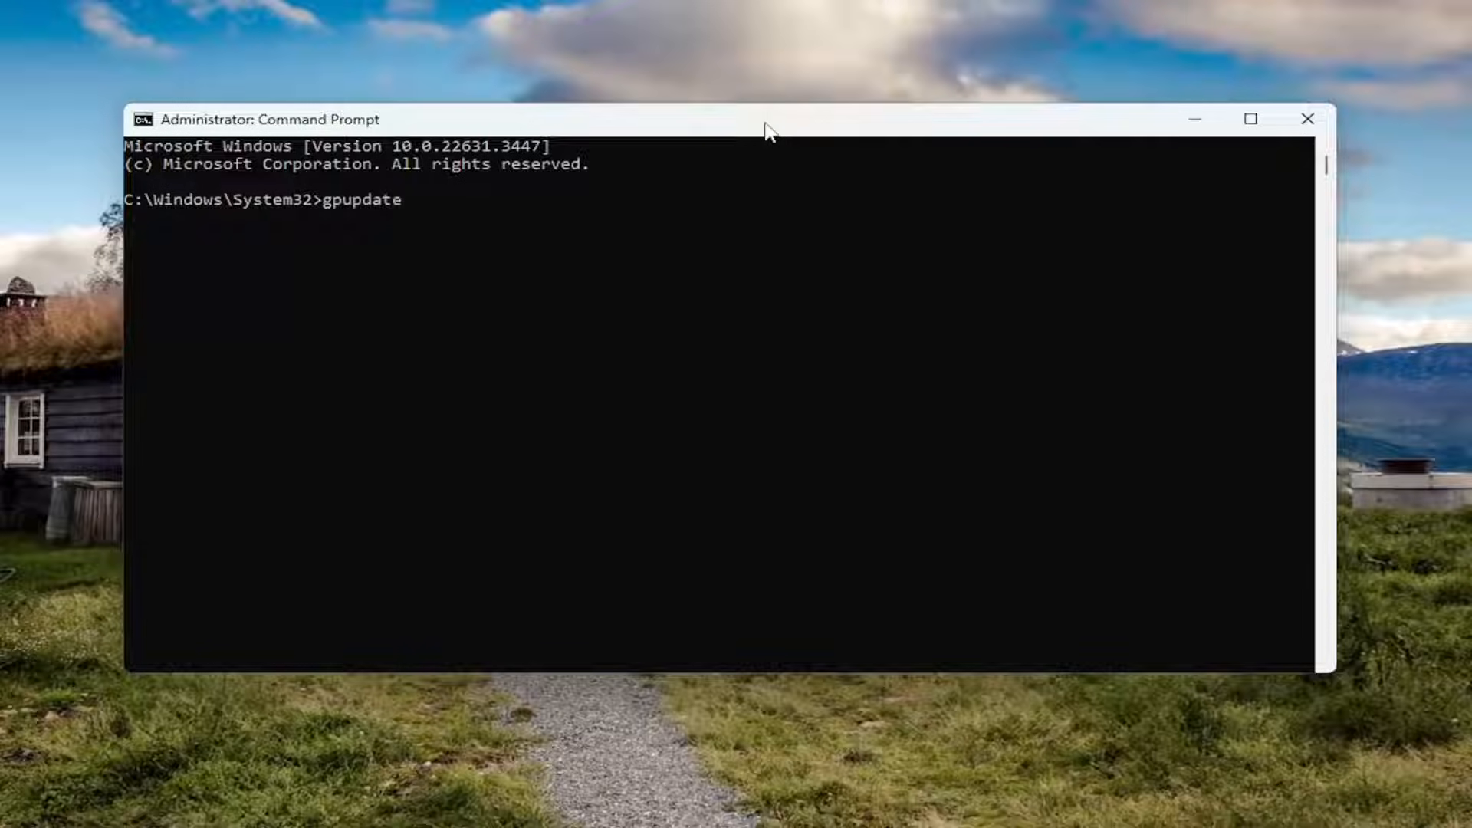
text(/force)
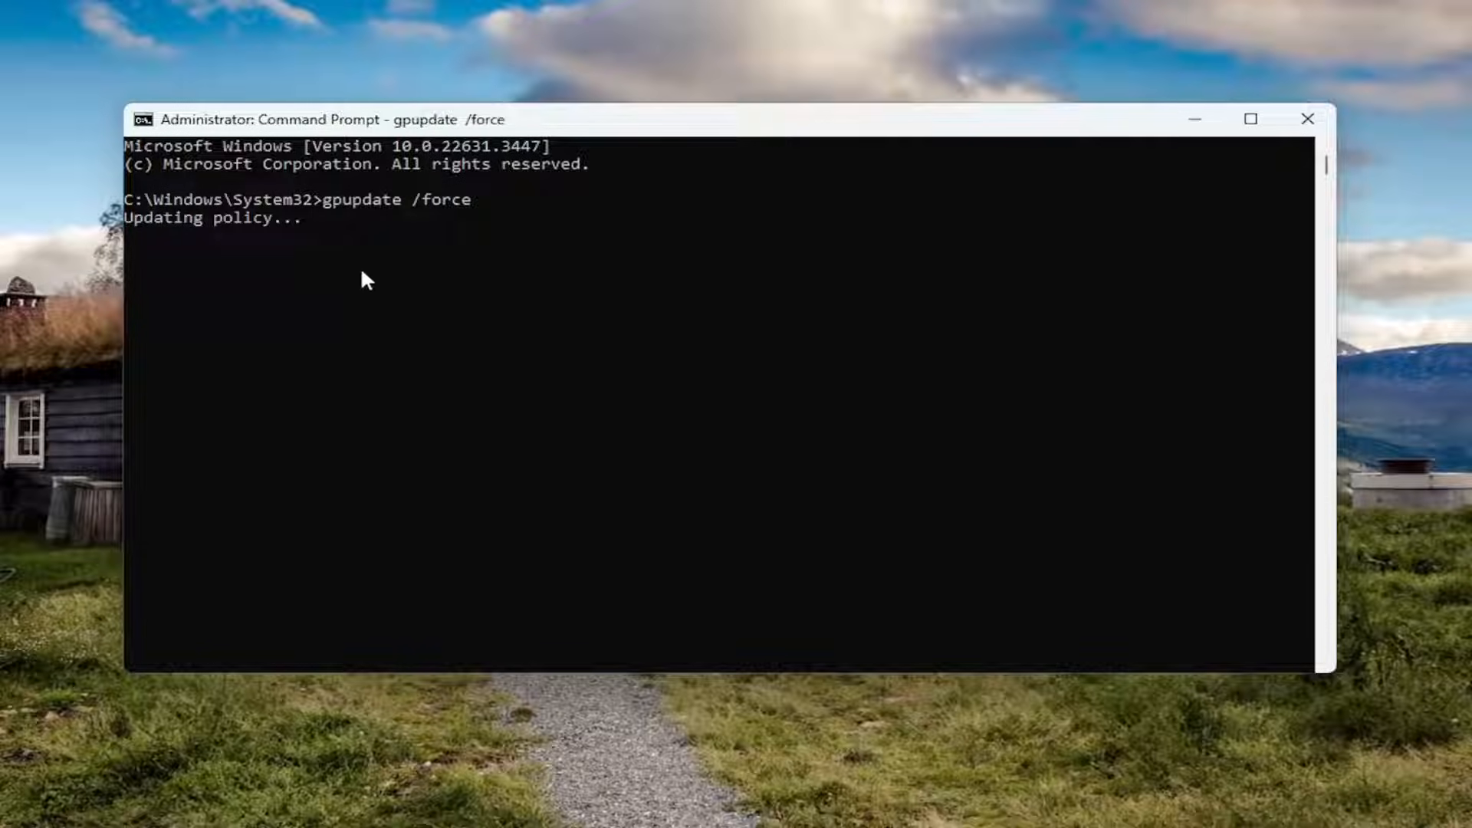
mouse_move(224, 352)
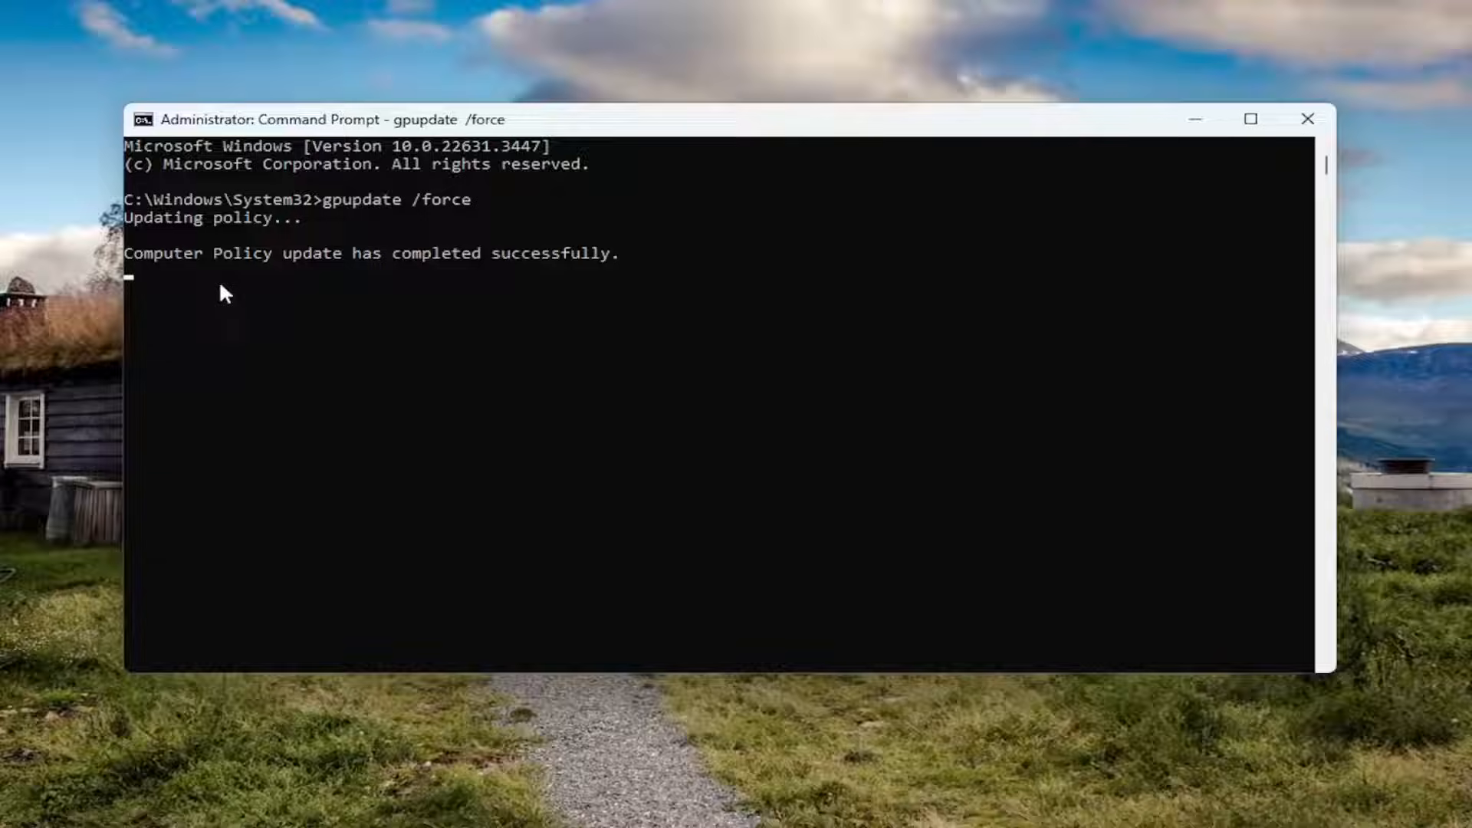
mouse_move(263, 325)
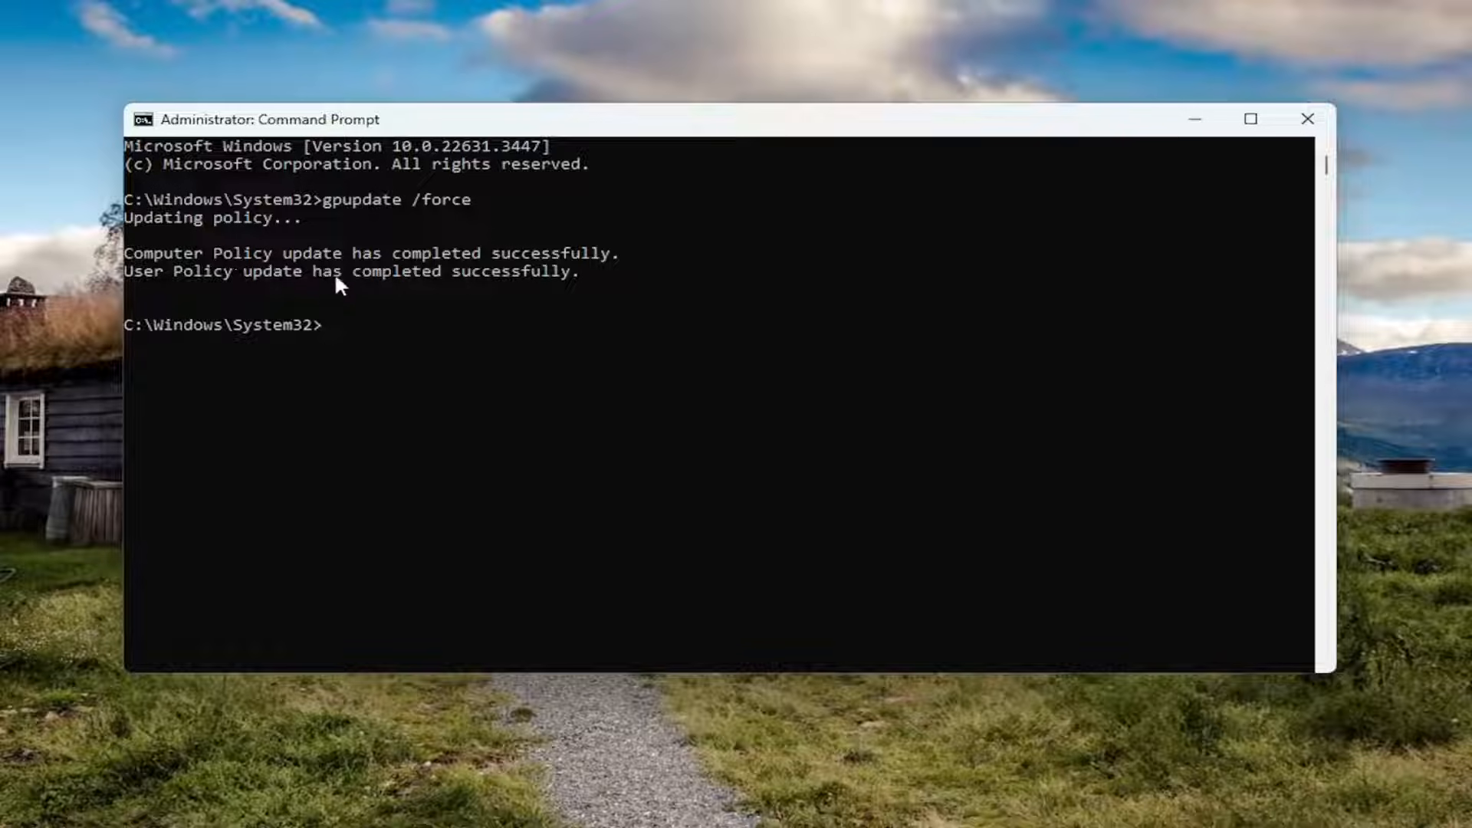
mouse_move(1289, 122)
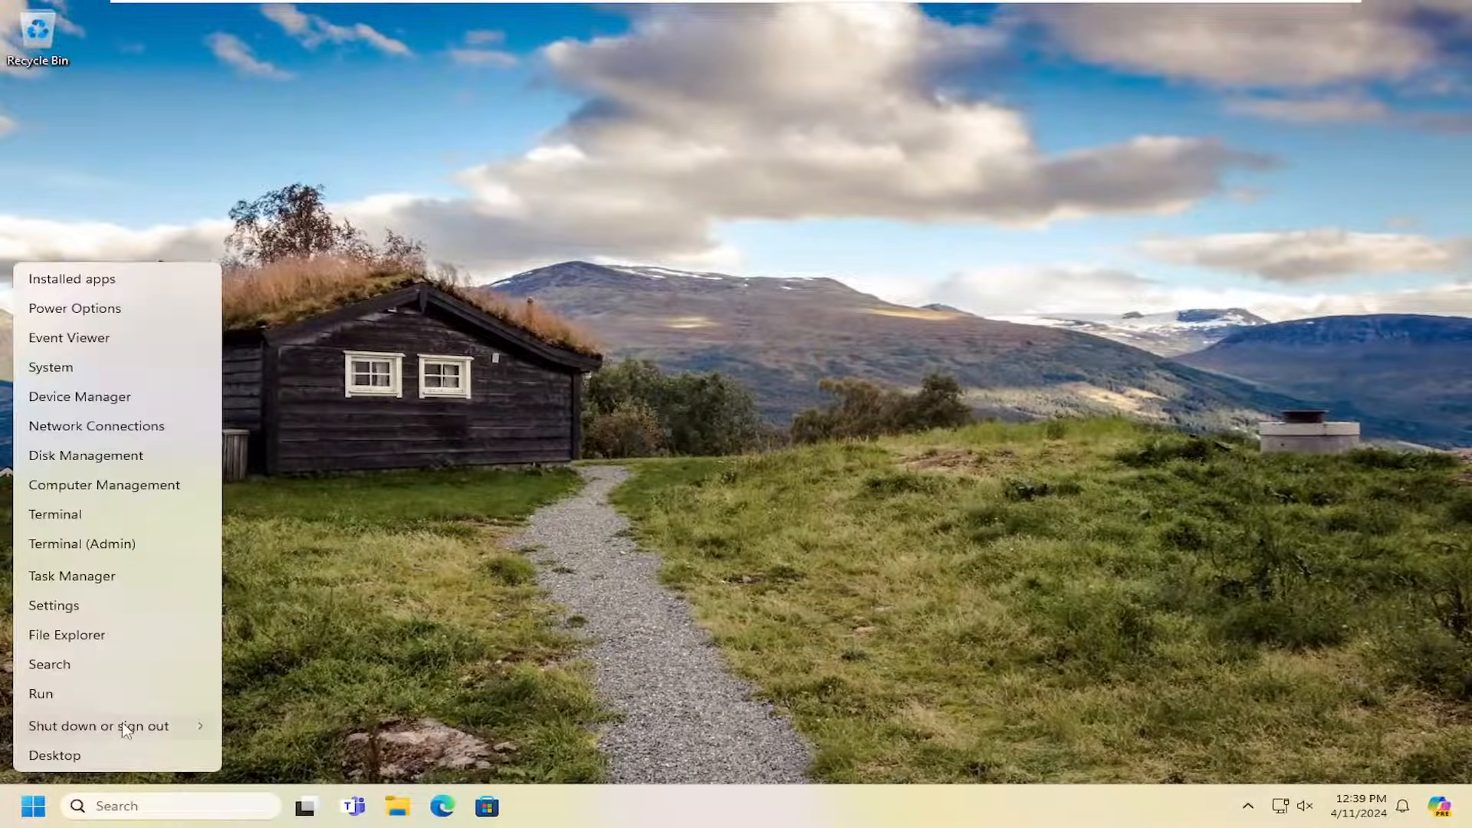
Step: Restart the PC from the Start power options
click(98, 725)
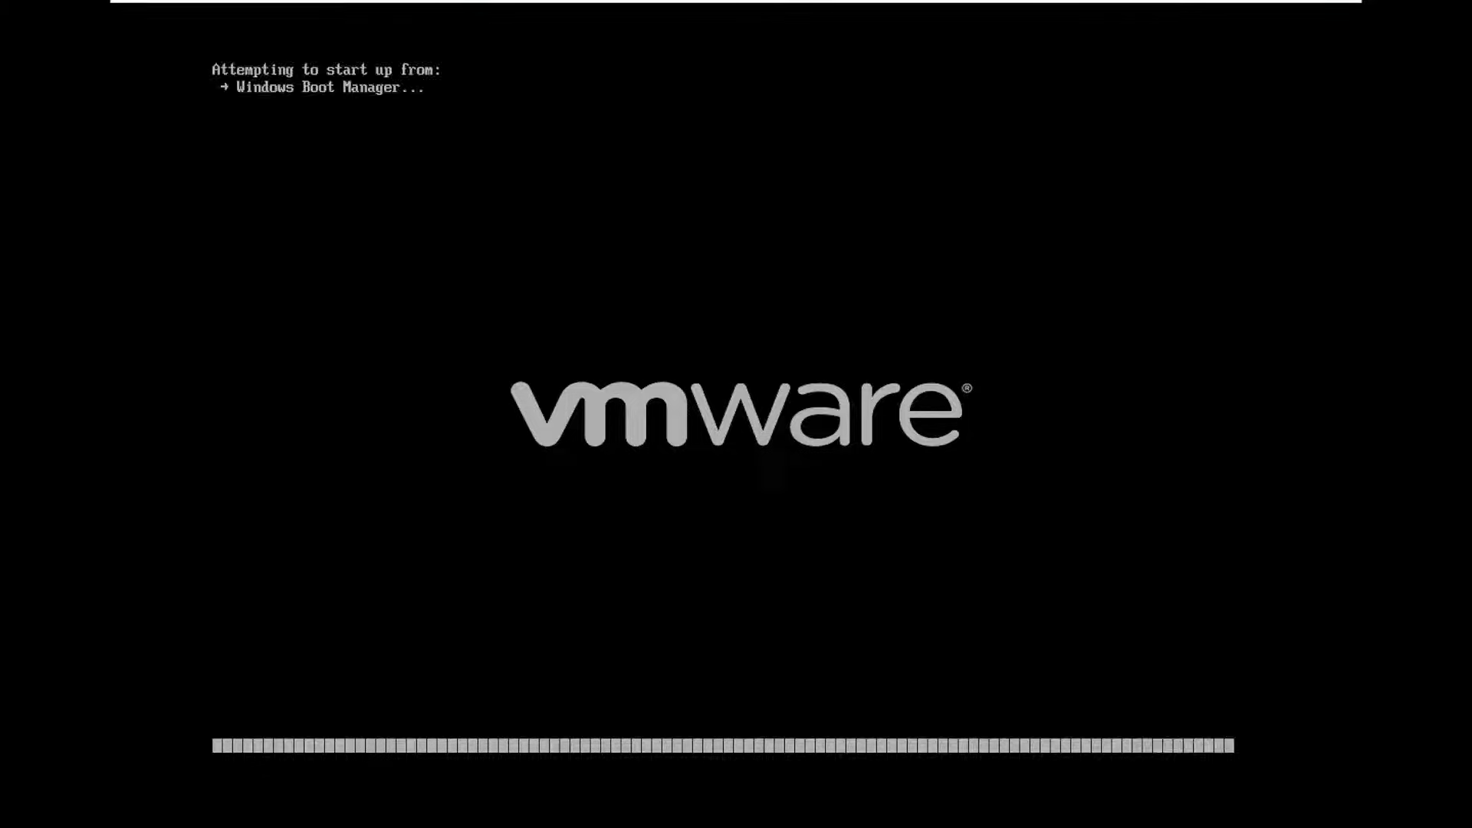